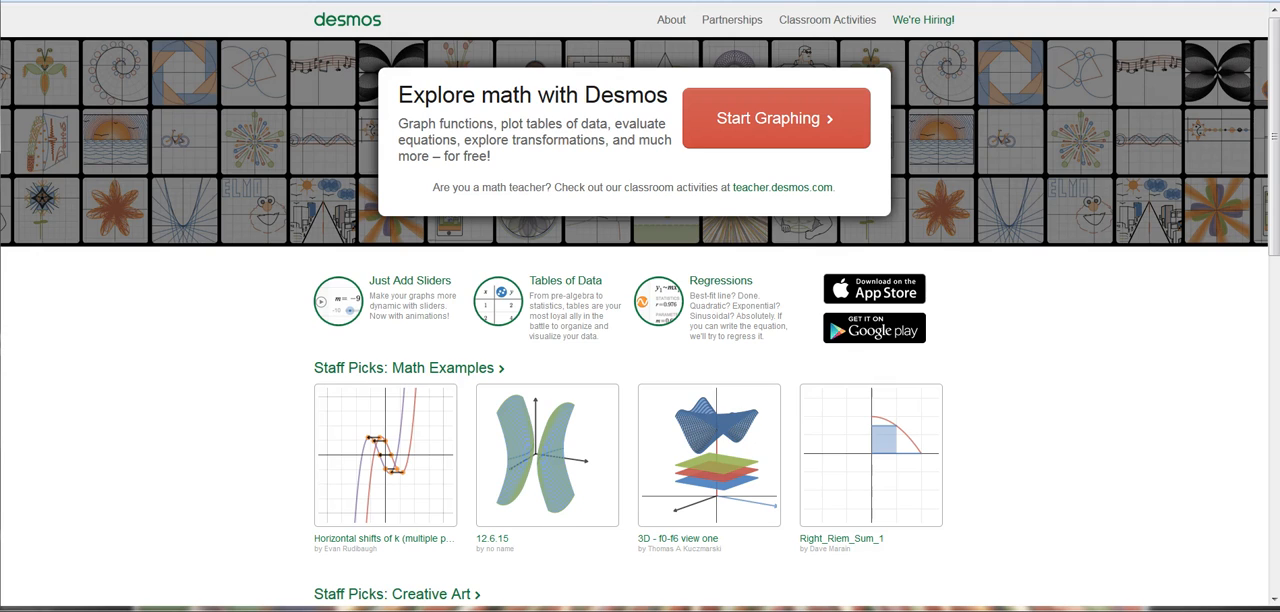
{"action": "mouse_move", "coordinate": [1048, 138]}
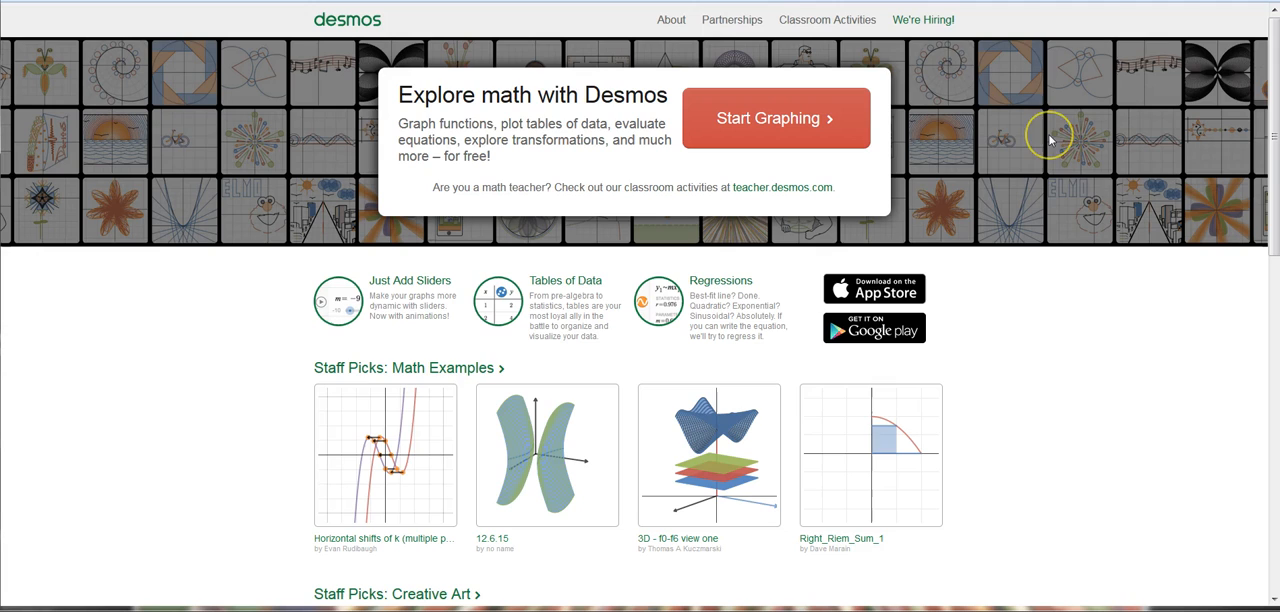
{"action": "mouse_move", "coordinate": [696, 116]}
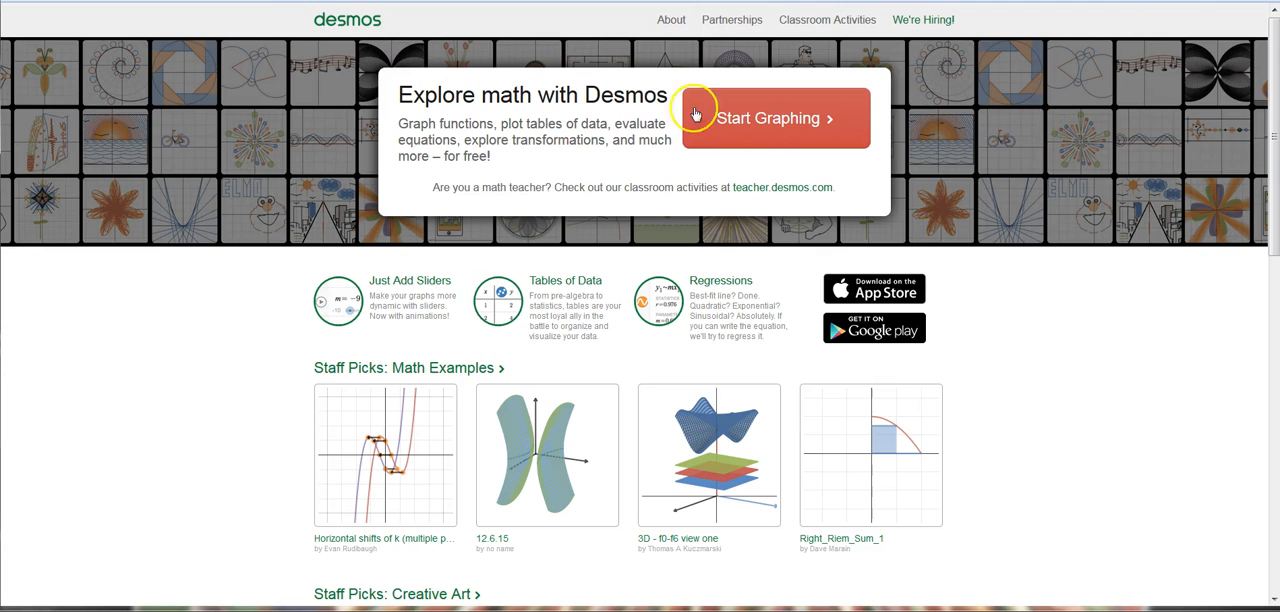
Launch the graphing calculator from the Desmos home page
{"action": "left_click", "coordinate": [776, 116]}
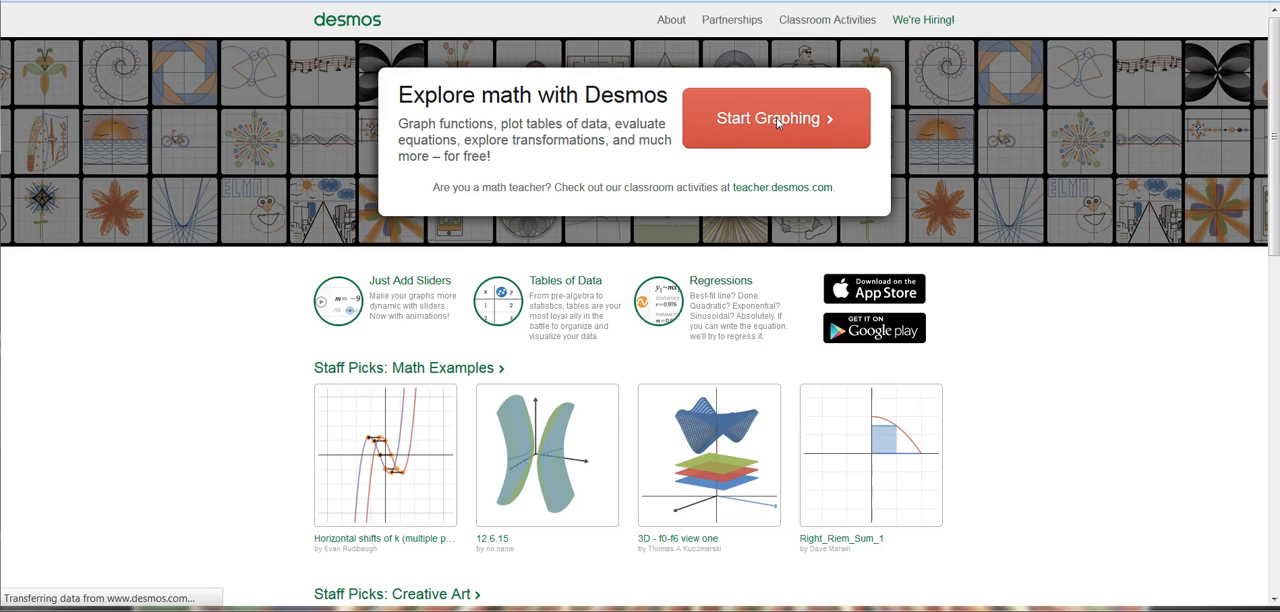
Sign in with email and password to reach a blank untitled graph
{"action": "left_click", "coordinate": [776, 118]}
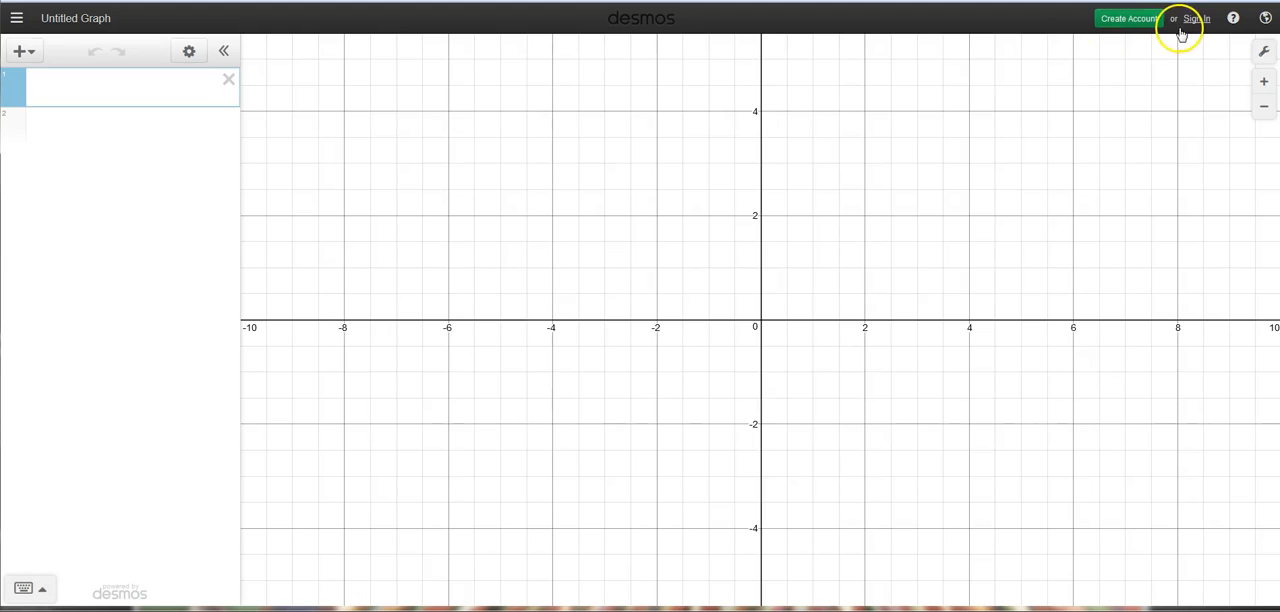
{"action": "left_click", "coordinate": [1196, 18]}
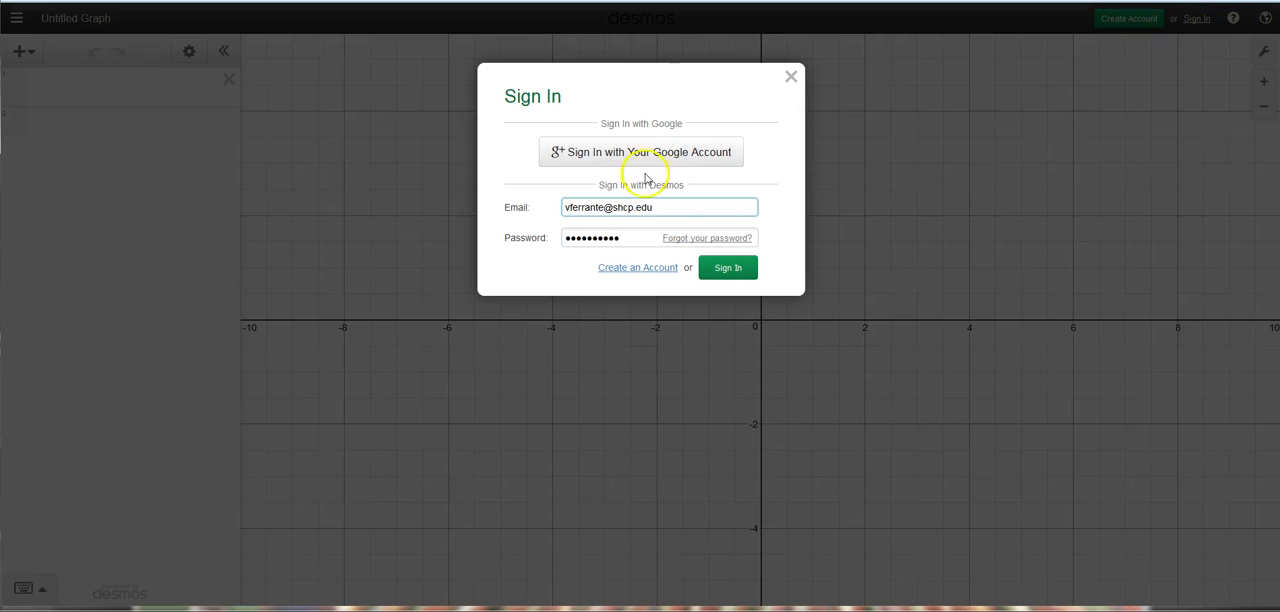
{"action": "left_click", "coordinate": [728, 268]}
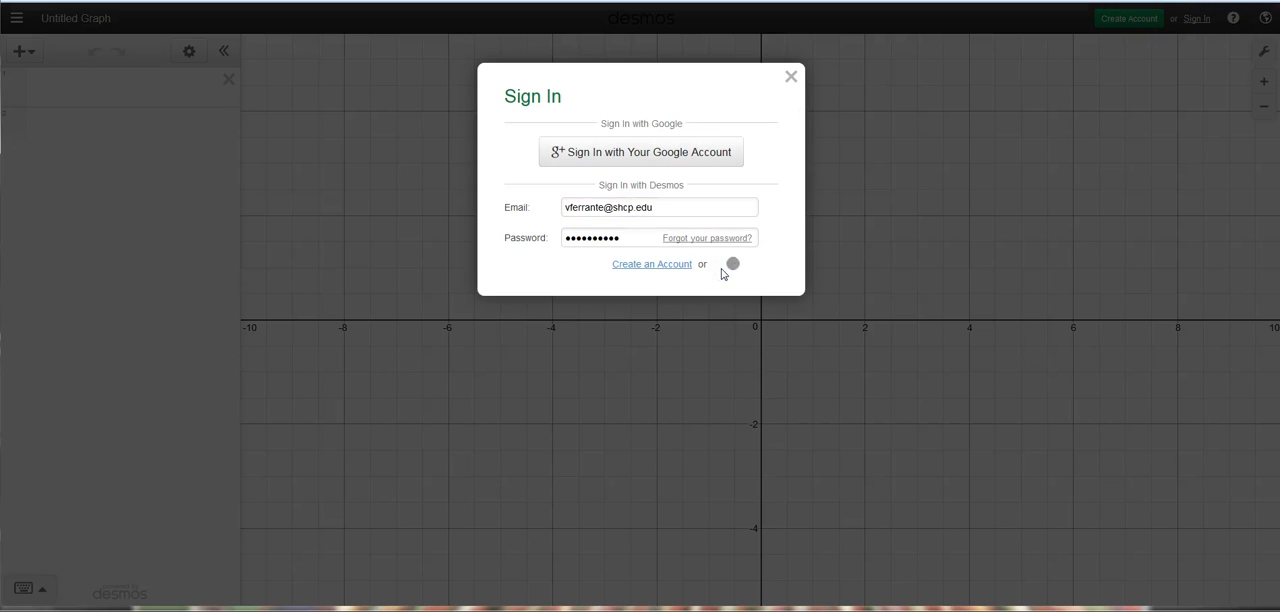
{"action": "left_click", "coordinate": [732, 264]}
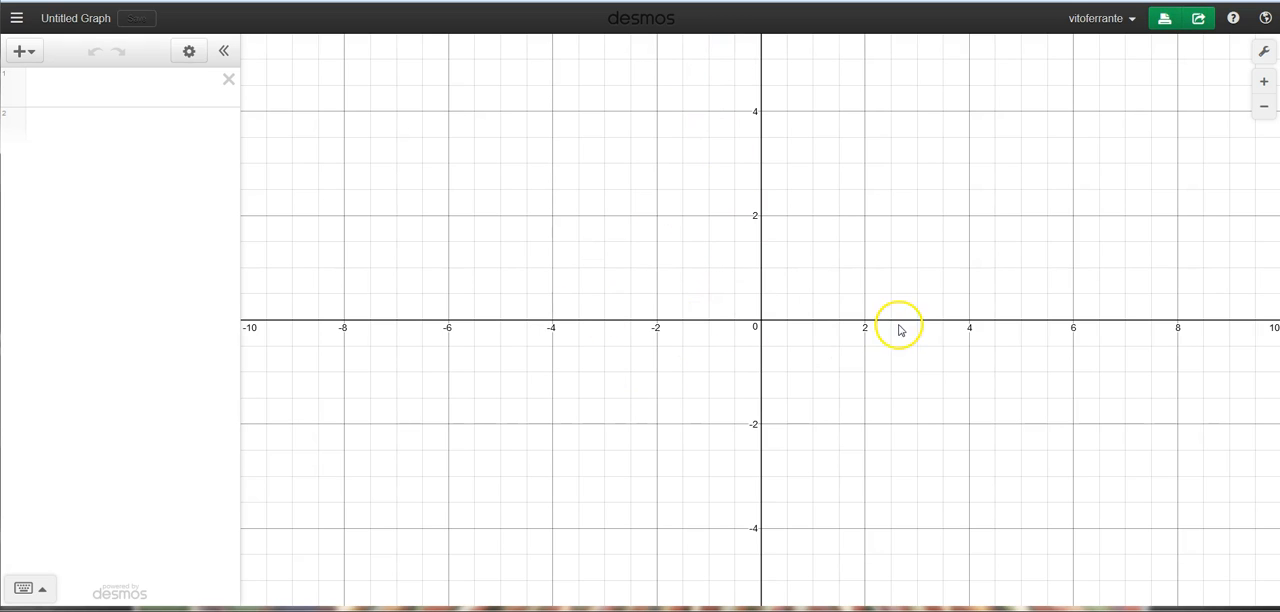
{"action": "mouse_move", "coordinate": [108, 434]}
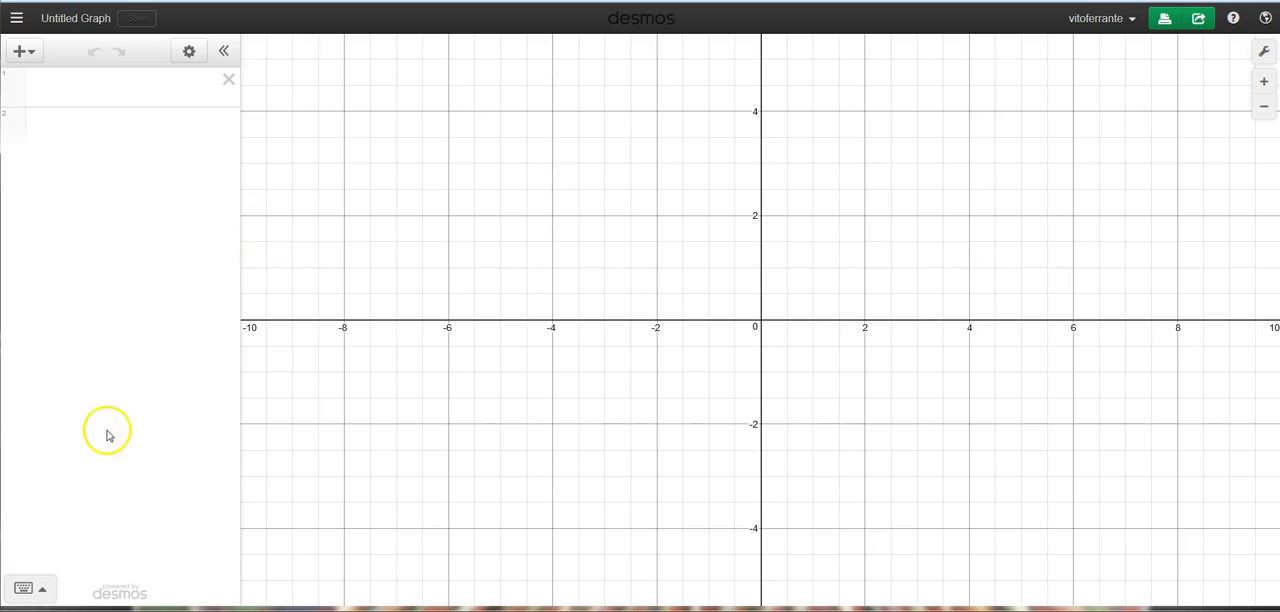
{"action": "mouse_move", "coordinate": [844, 318]}
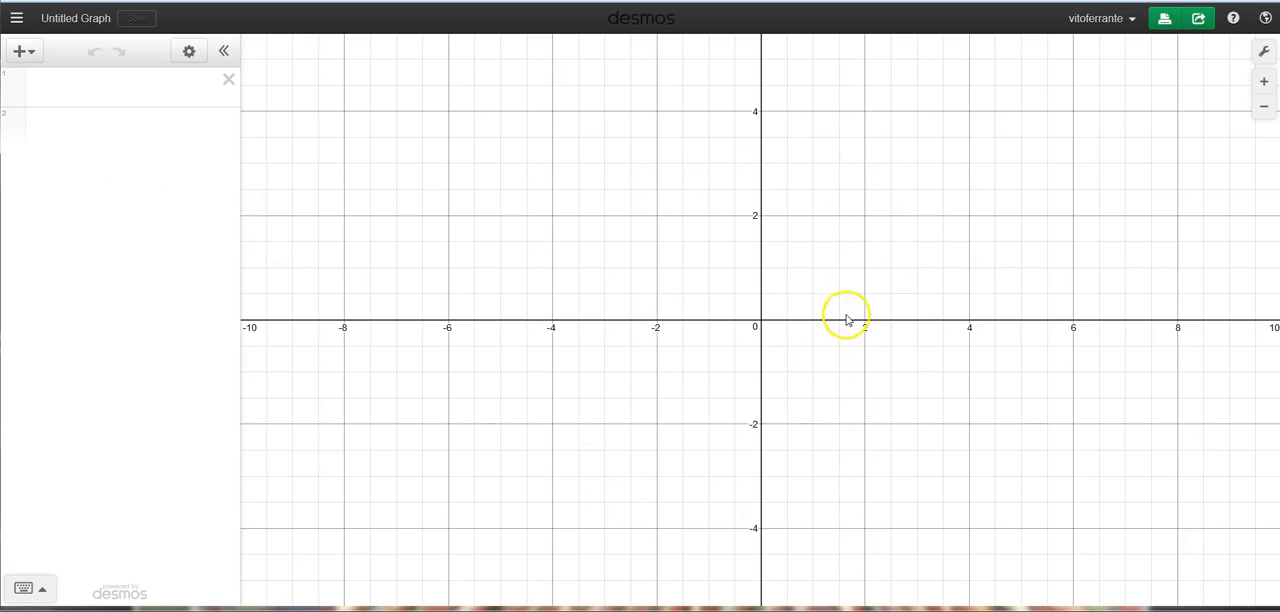
{"action": "mouse_move", "coordinate": [948, 216]}
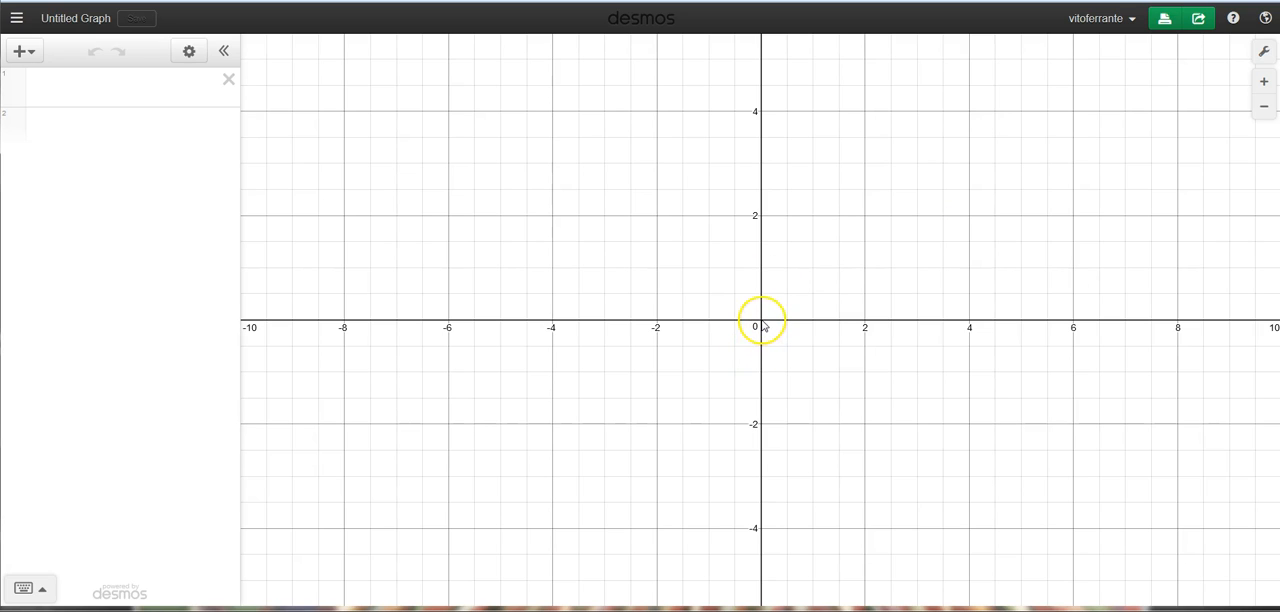
{"action": "mouse_move", "coordinate": [764, 328]}
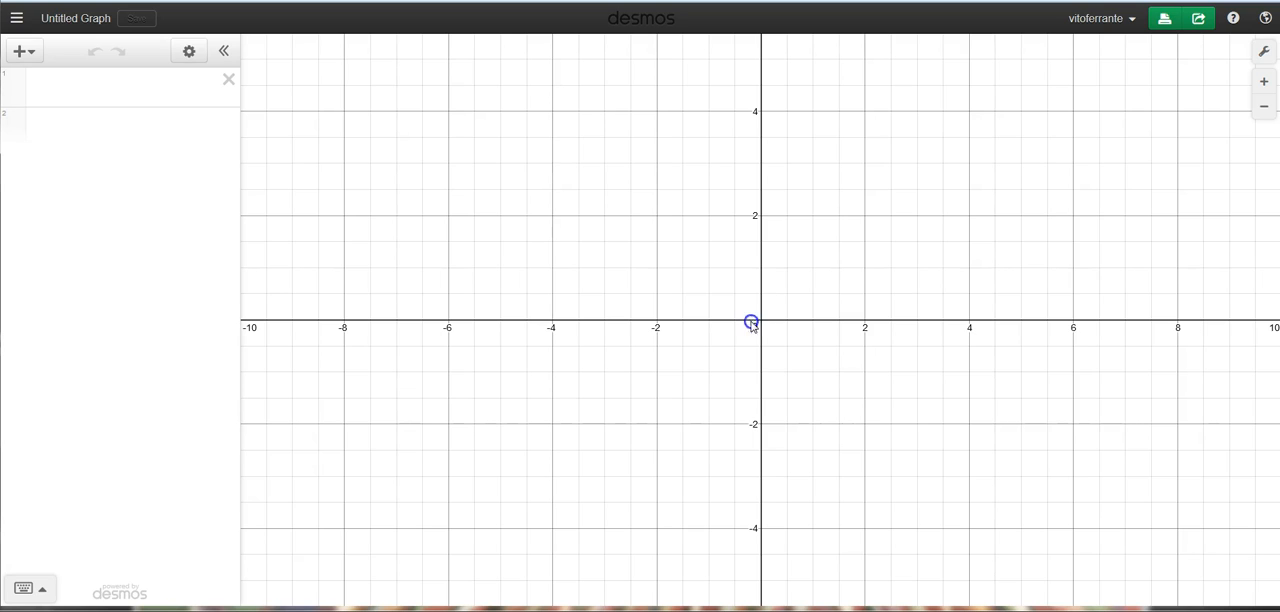
Drag the graph paper so the origin sits at the lower-left corner
{"action": "left_click_drag", "start_coordinate": [750, 322], "coordinate": [304, 532]}
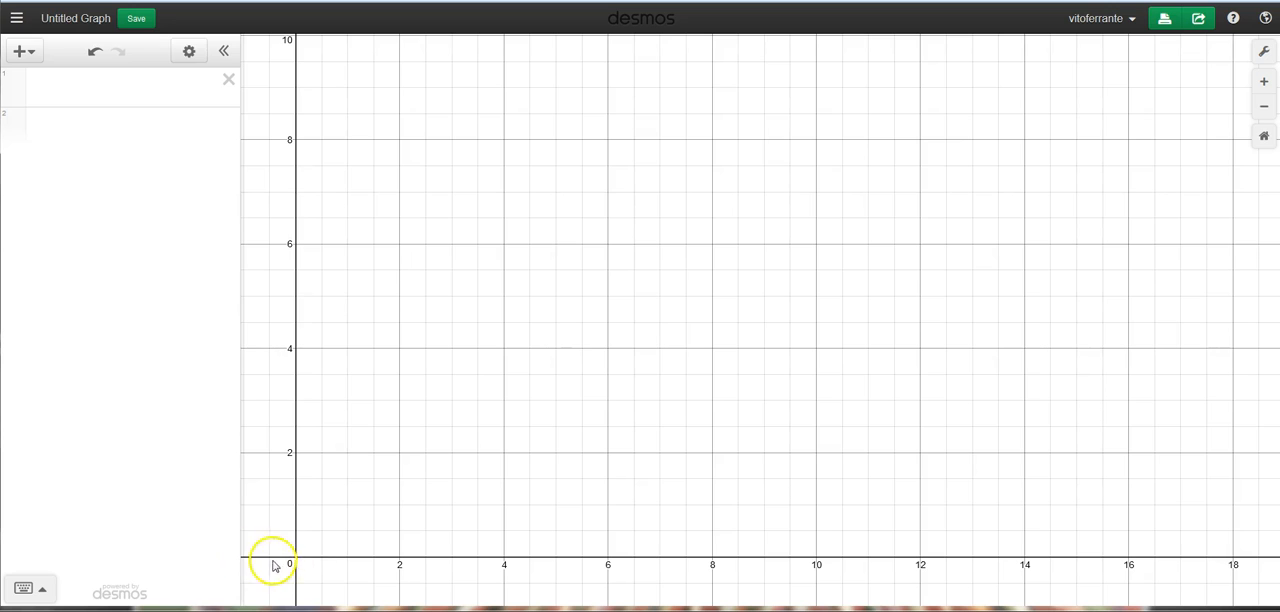
{"action": "mouse_move", "coordinate": [296, 598]}
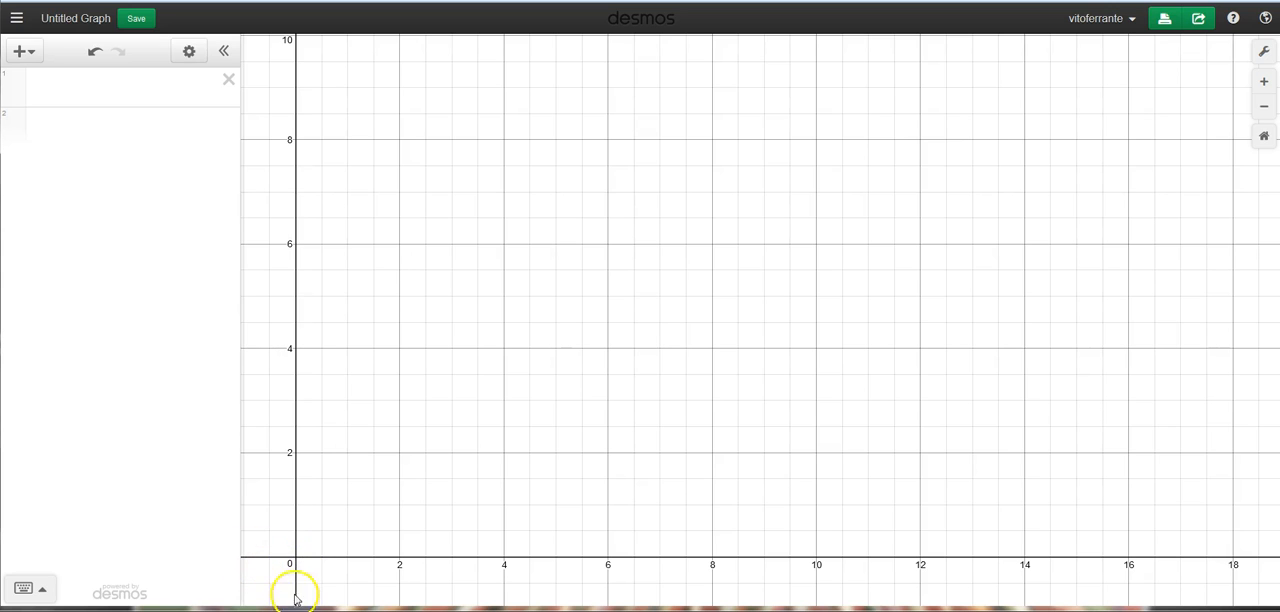
{"action": "mouse_move", "coordinate": [290, 564]}
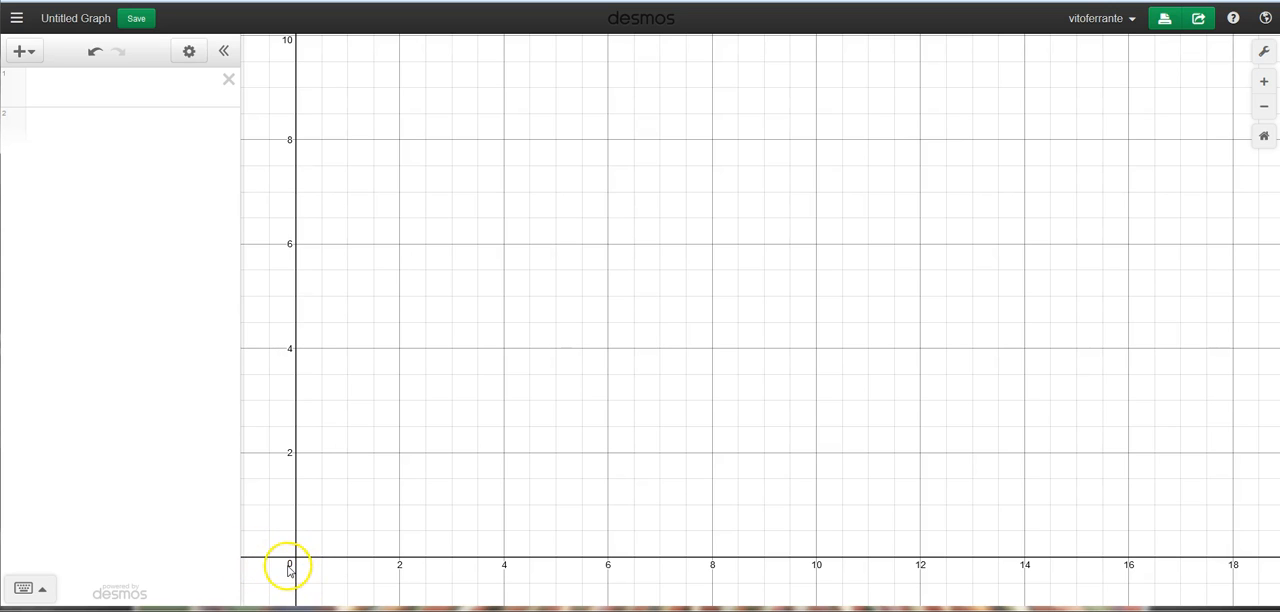
{"action": "mouse_move", "coordinate": [200, 596]}
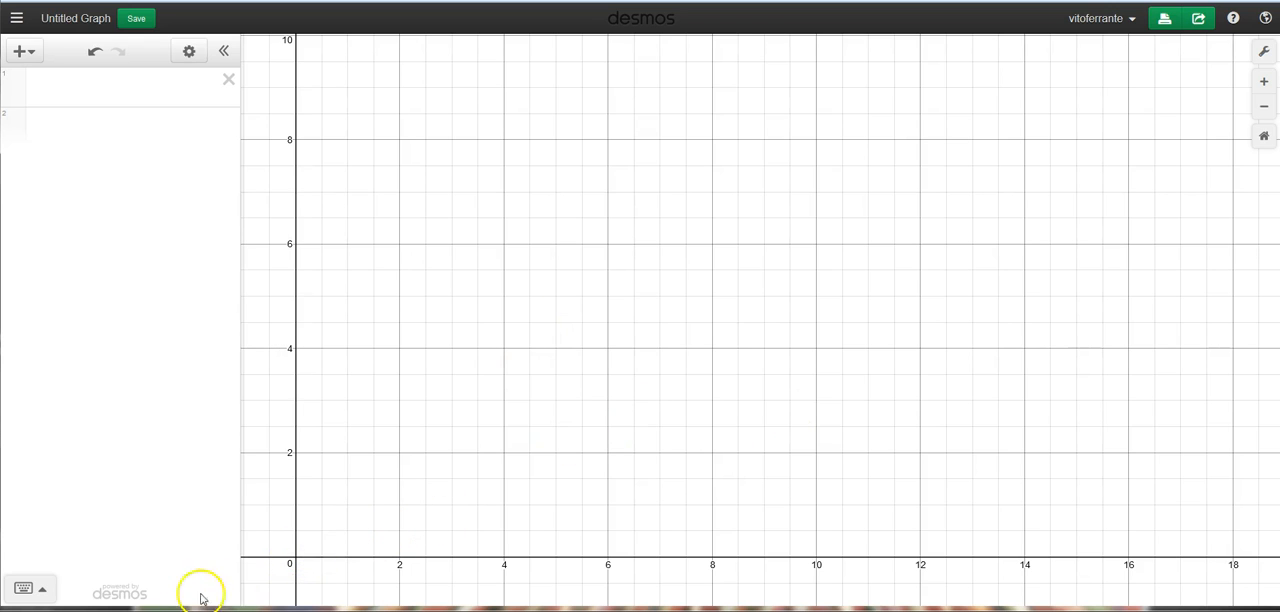
{"action": "mouse_move", "coordinate": [260, 600]}
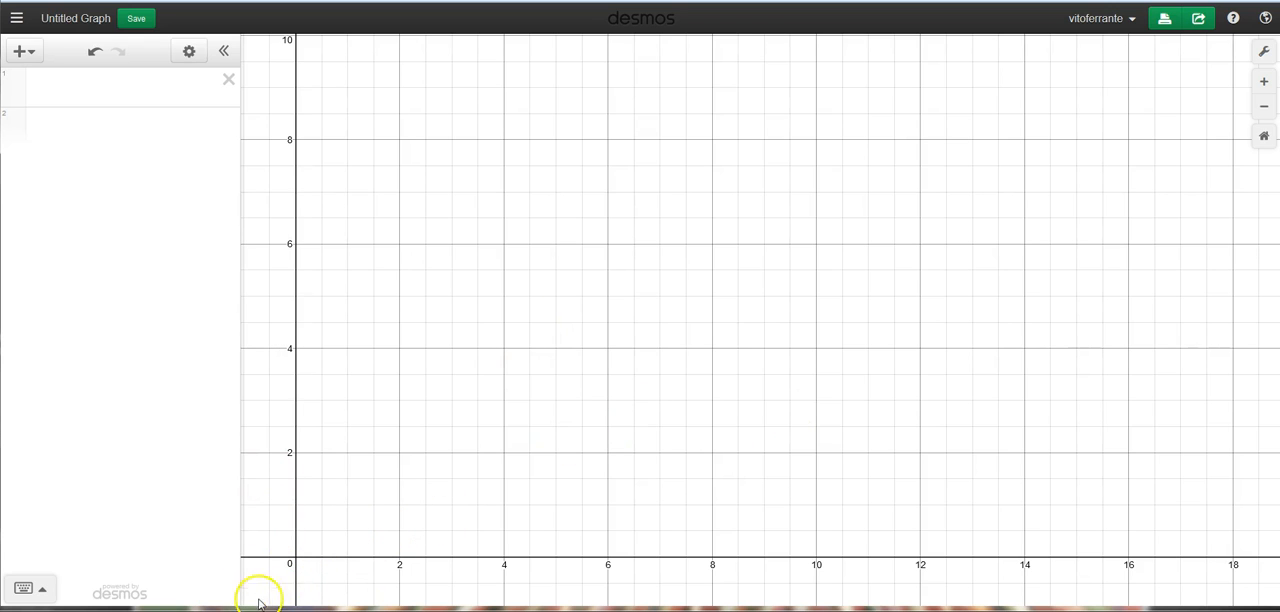
{"action": "mouse_move", "coordinate": [296, 560]}
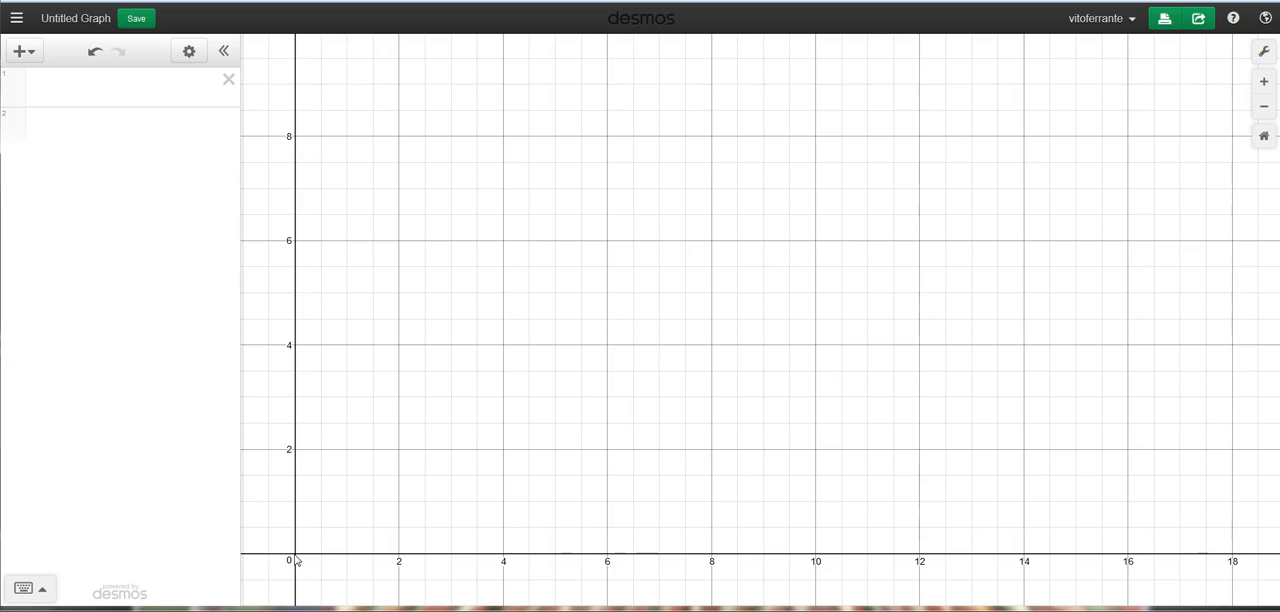
{"action": "mouse_move", "coordinate": [964, 572]}
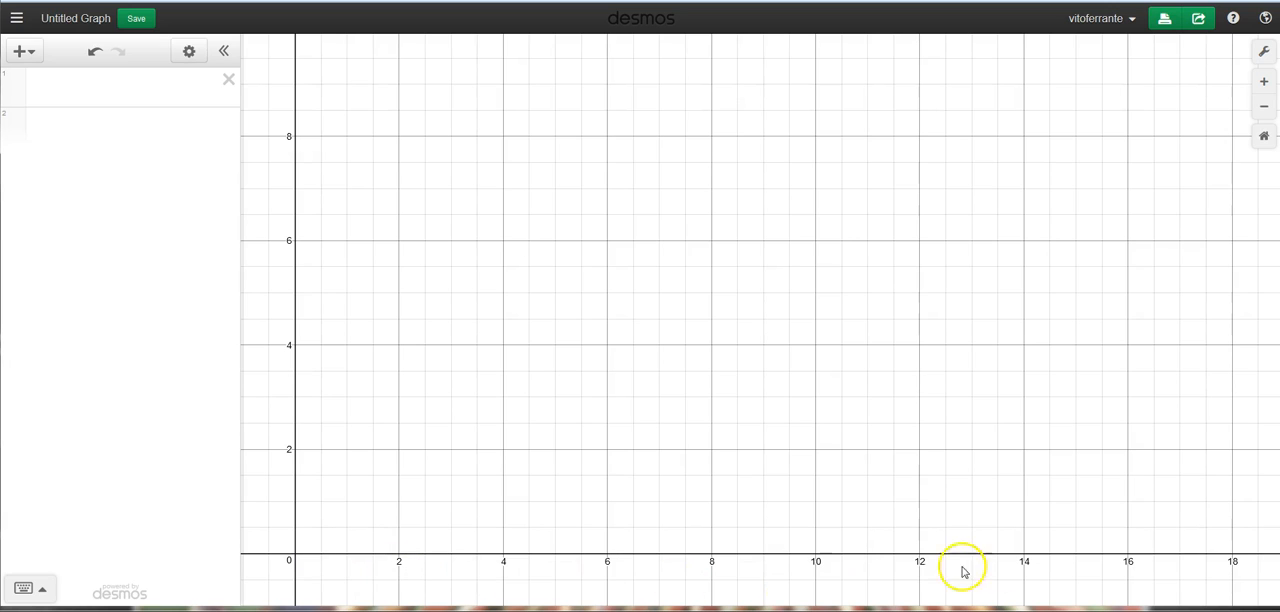
{"action": "mouse_move", "coordinate": [296, 568]}
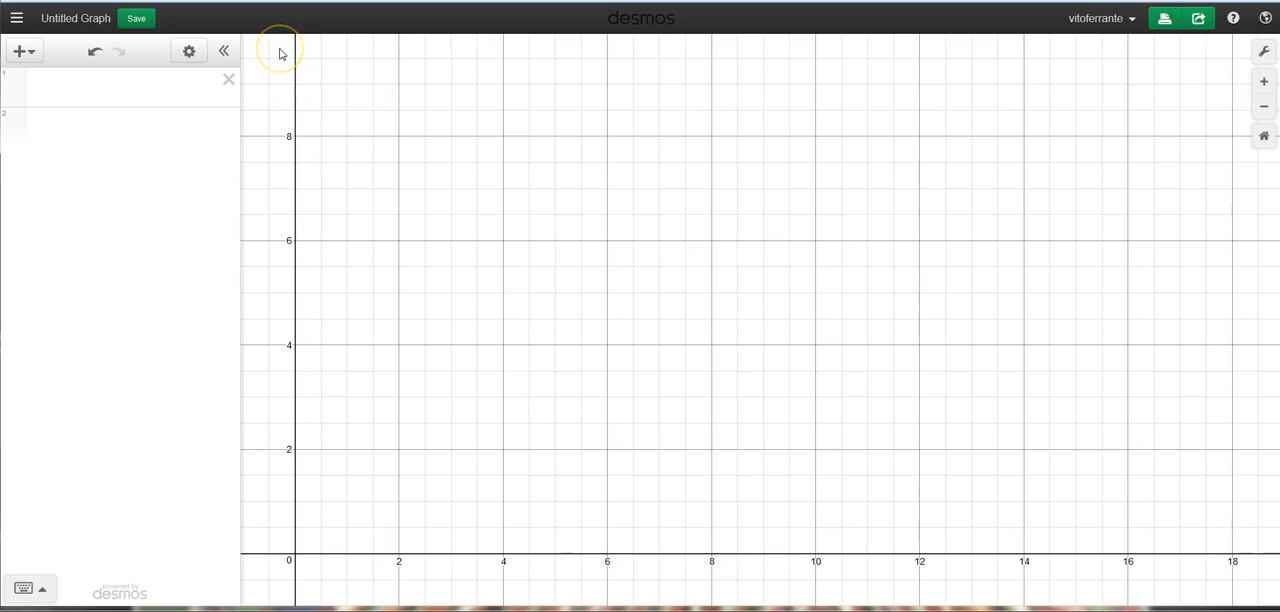
{"action": "mouse_move", "coordinate": [740, 560]}
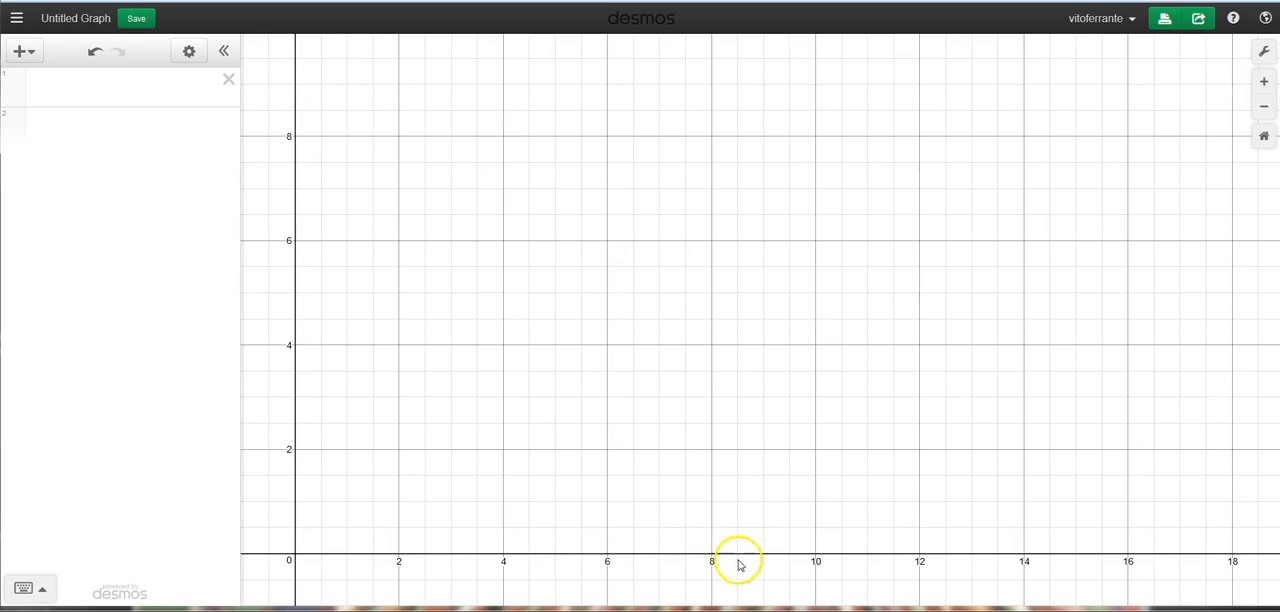
{"action": "mouse_move", "coordinate": [1264, 52]}
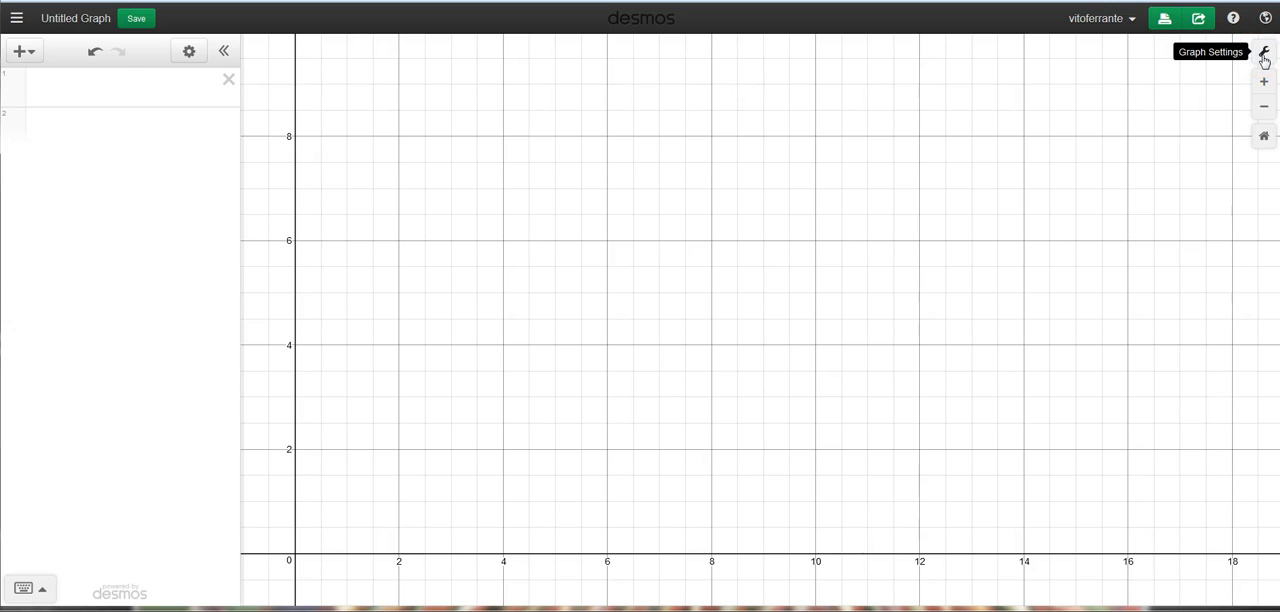
In Graph Settings, label the x-axis Height and the y-axis Weight
{"action": "left_click", "coordinate": [1264, 52]}
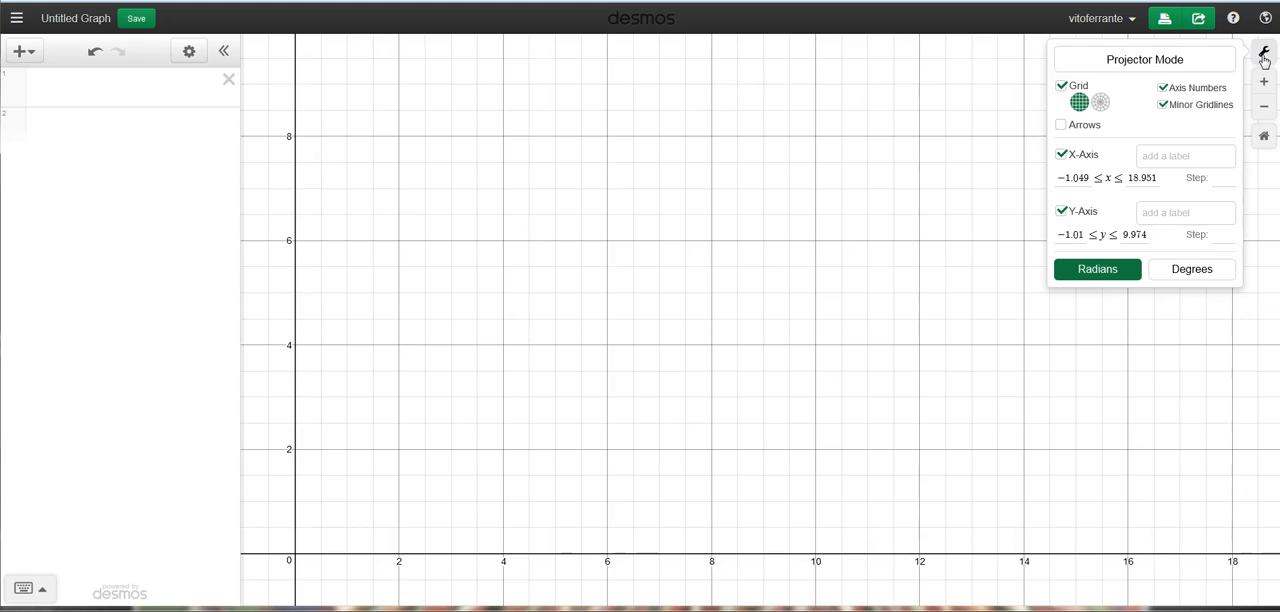
{"action": "left_click", "coordinate": [1184, 156]}
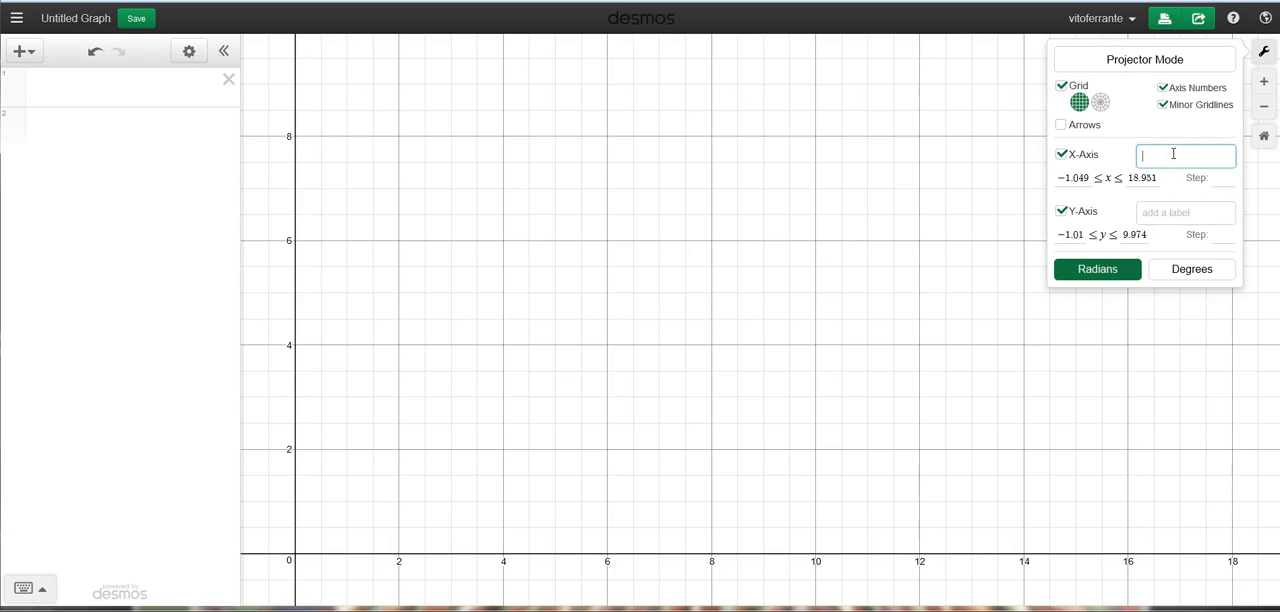
{"action": "type", "text": "Height"}
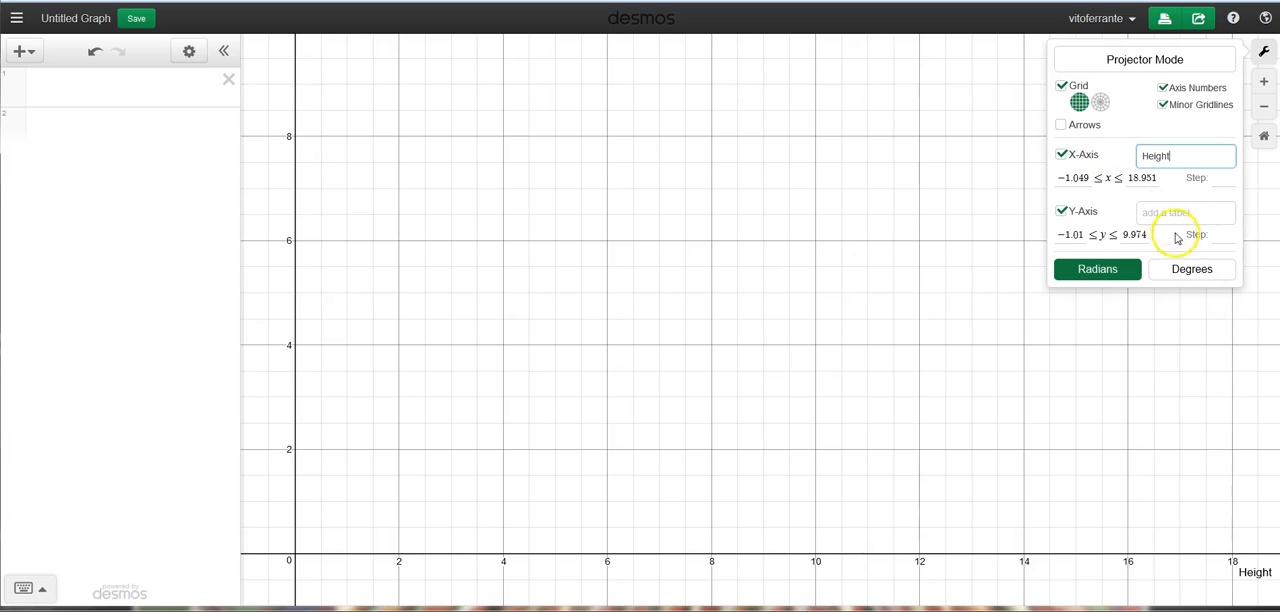
{"action": "left_click", "coordinate": [1184, 212]}
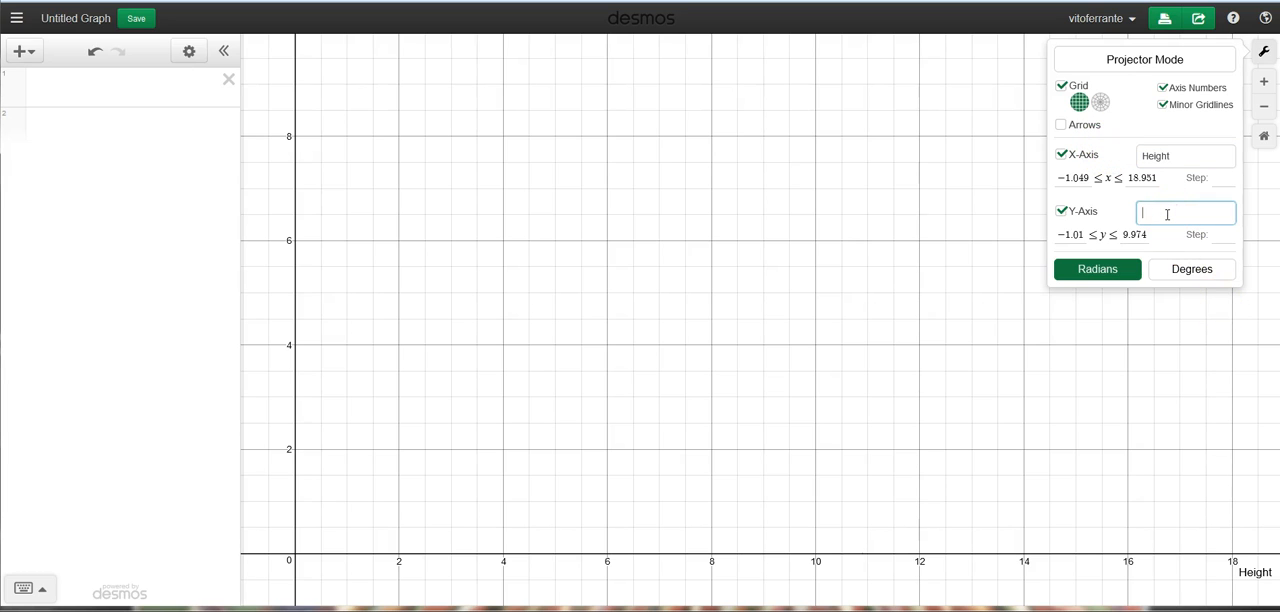
{"action": "type", "text": "Weight"}
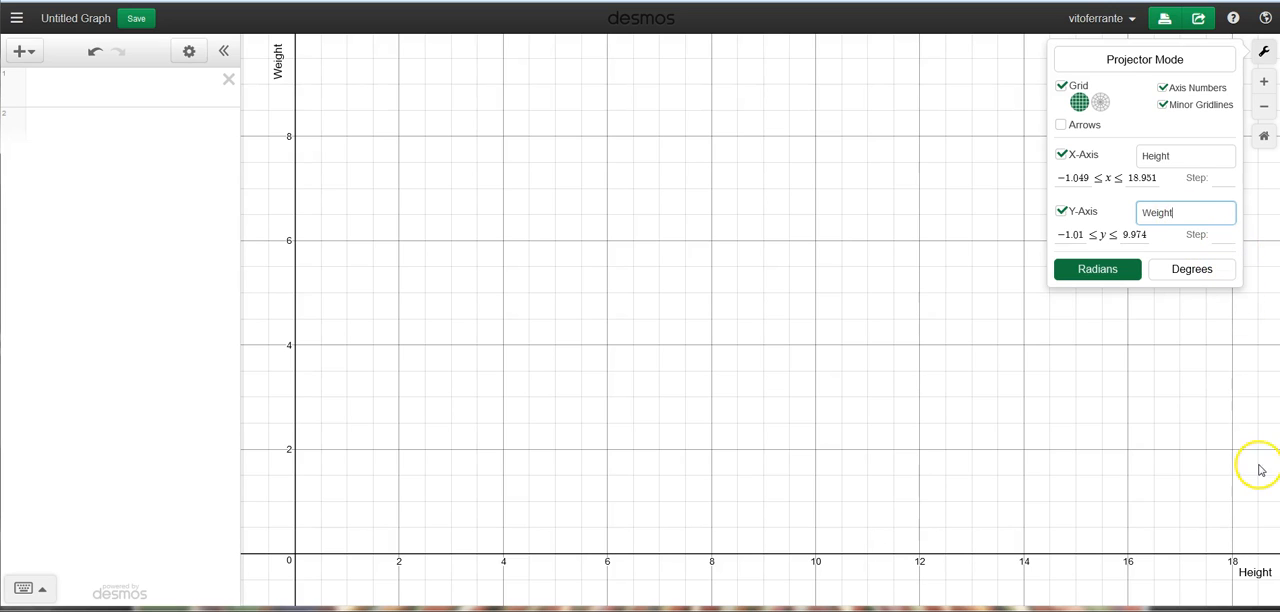
{"action": "mouse_move", "coordinate": [288, 68]}
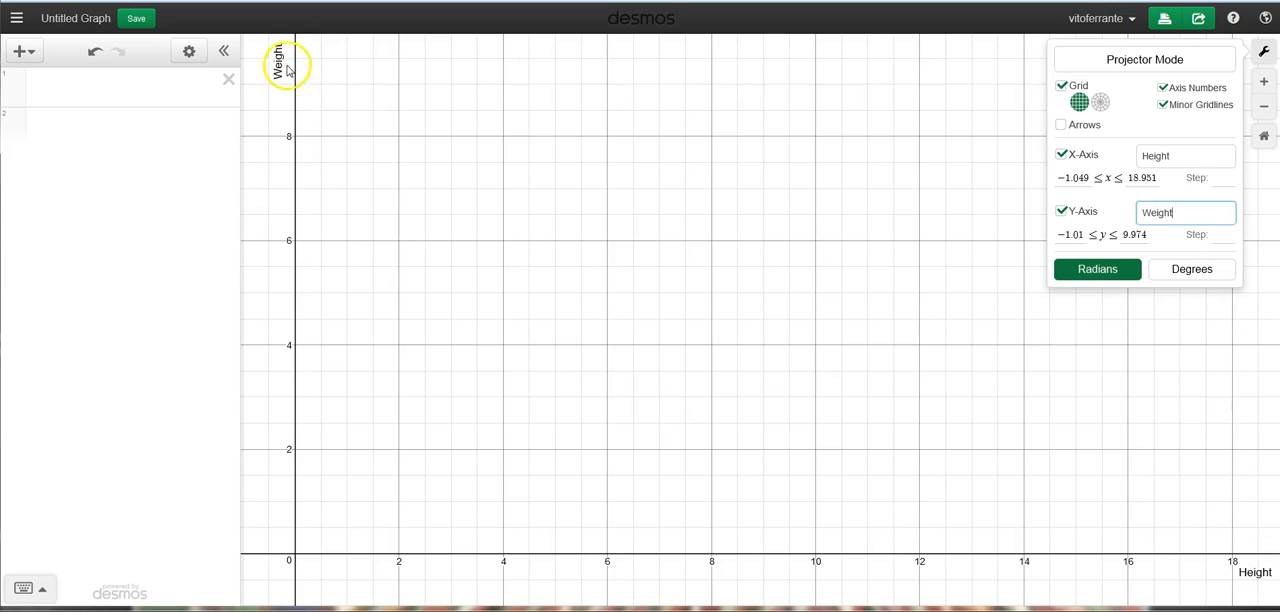
{"action": "mouse_move", "coordinate": [904, 344]}
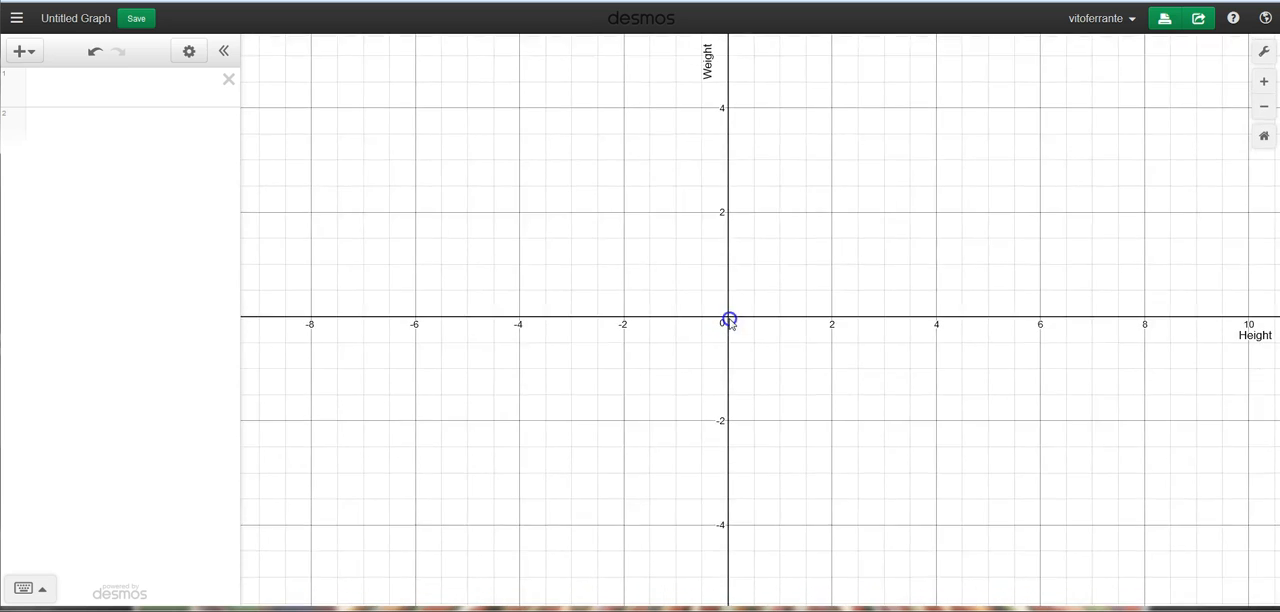
Drag the graph paper to bring the origin back toward the centre
{"action": "left_click_drag", "start_coordinate": [728, 320], "coordinate": [752, 314]}
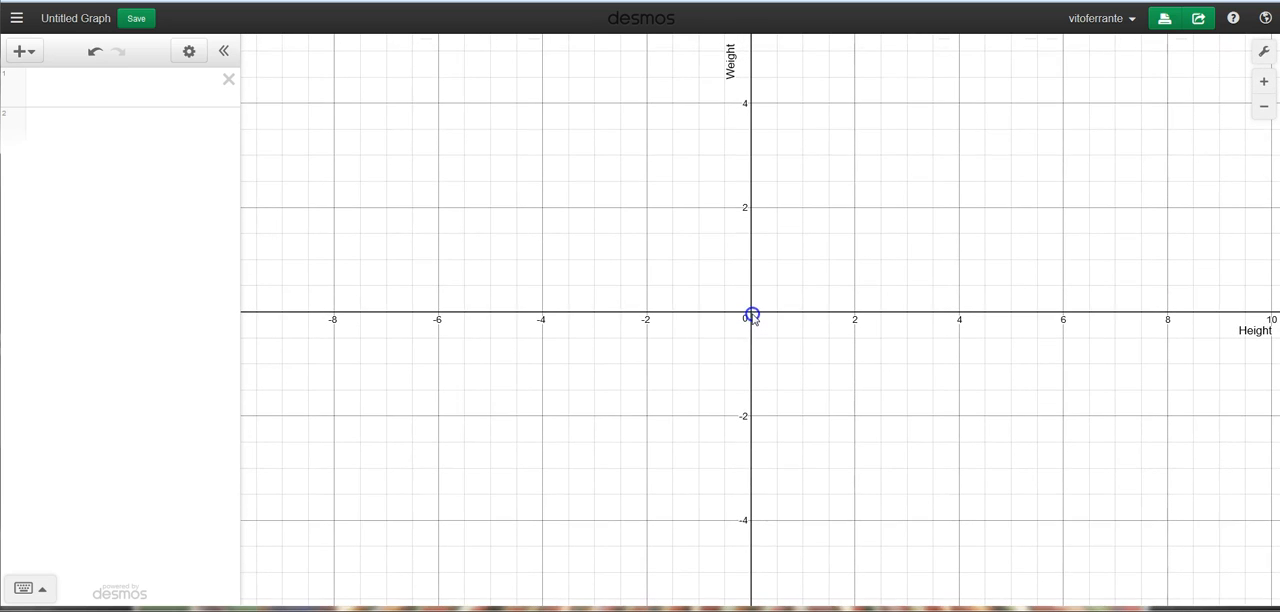
{"action": "mouse_move", "coordinate": [1264, 52]}
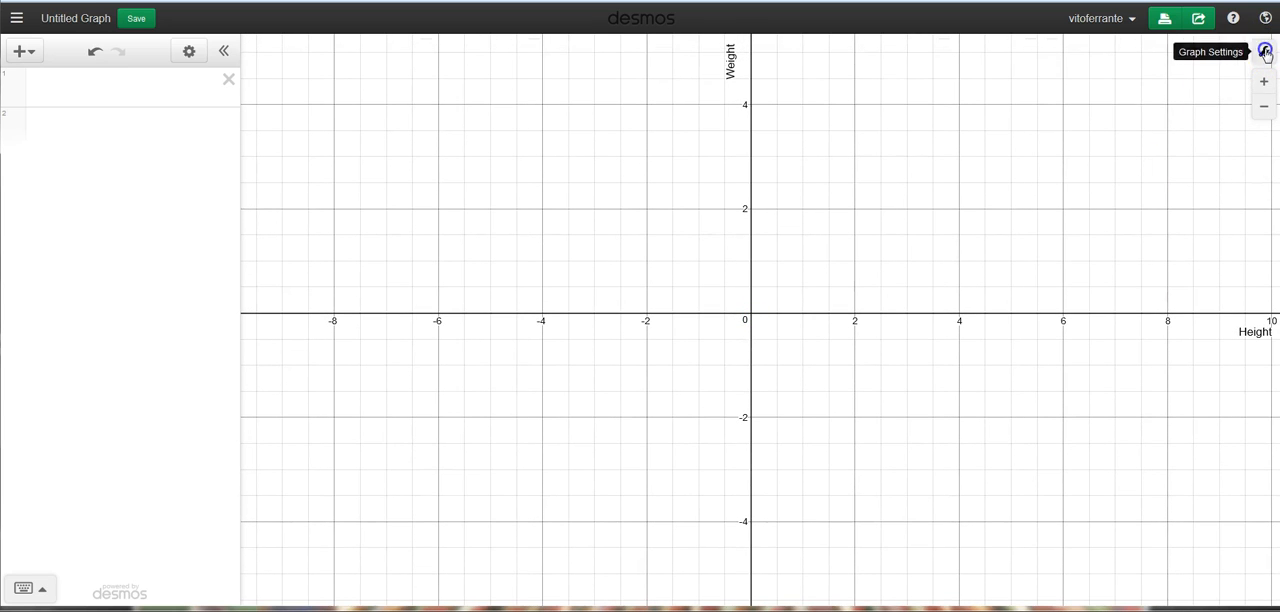
Reopen Graph Settings showing x from about -9.8 to 10.2
{"action": "left_click", "coordinate": [1264, 52]}
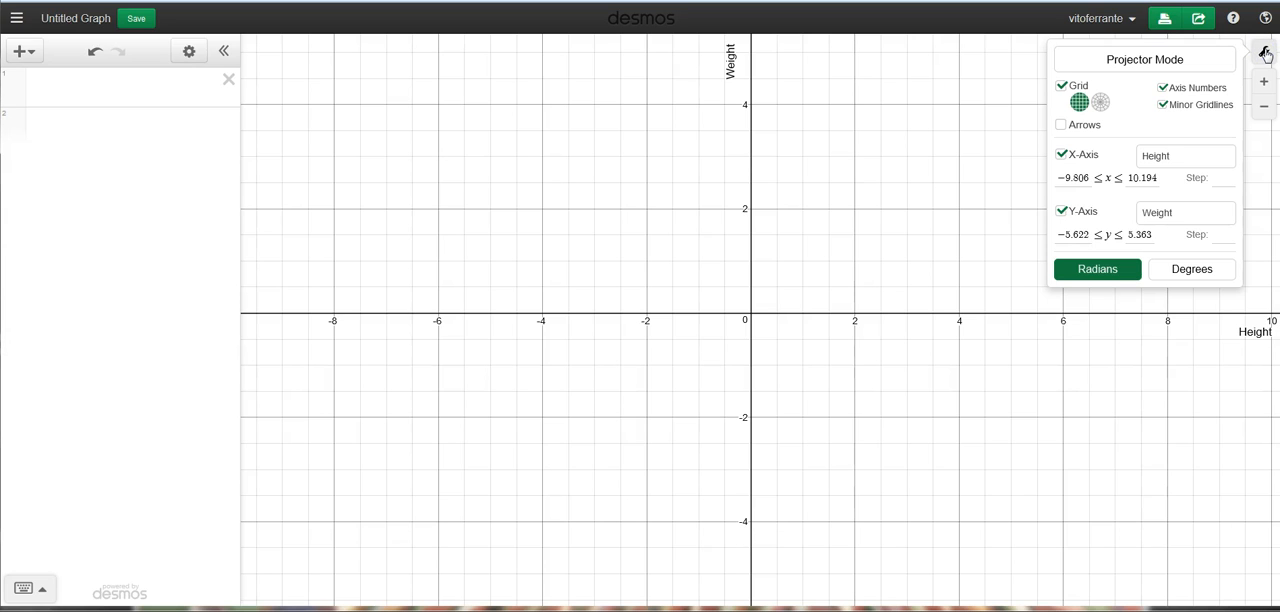
{"action": "mouse_move", "coordinate": [1264, 52]}
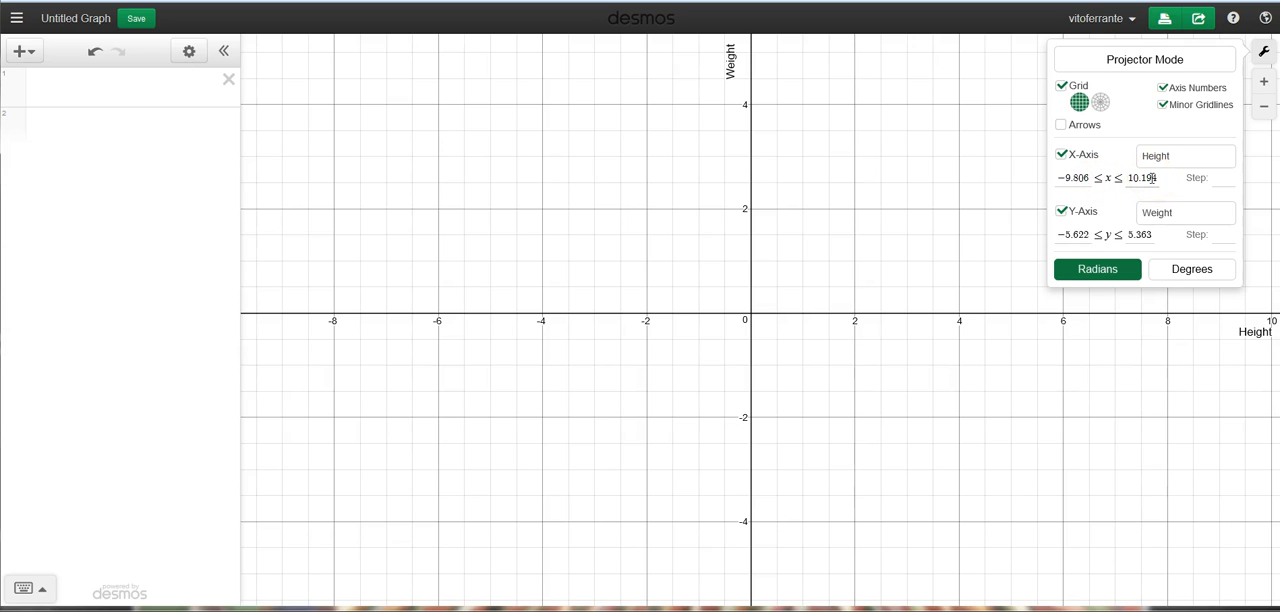
{"action": "mouse_move", "coordinate": [1096, 200]}
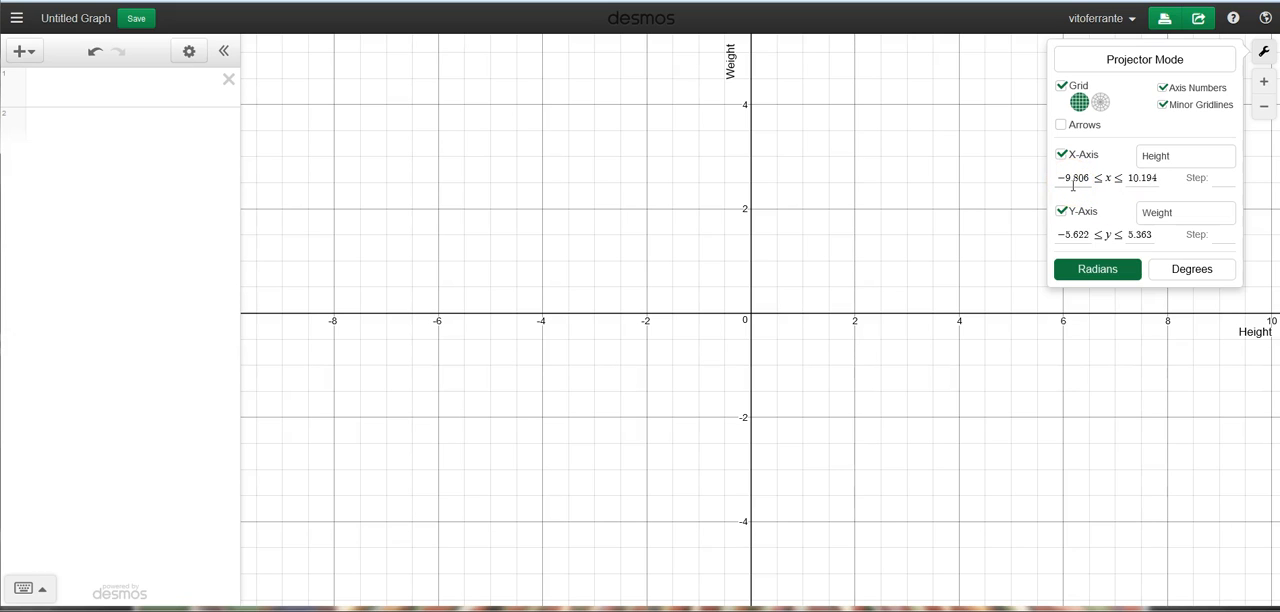
{"action": "mouse_move", "coordinate": [244, 318]}
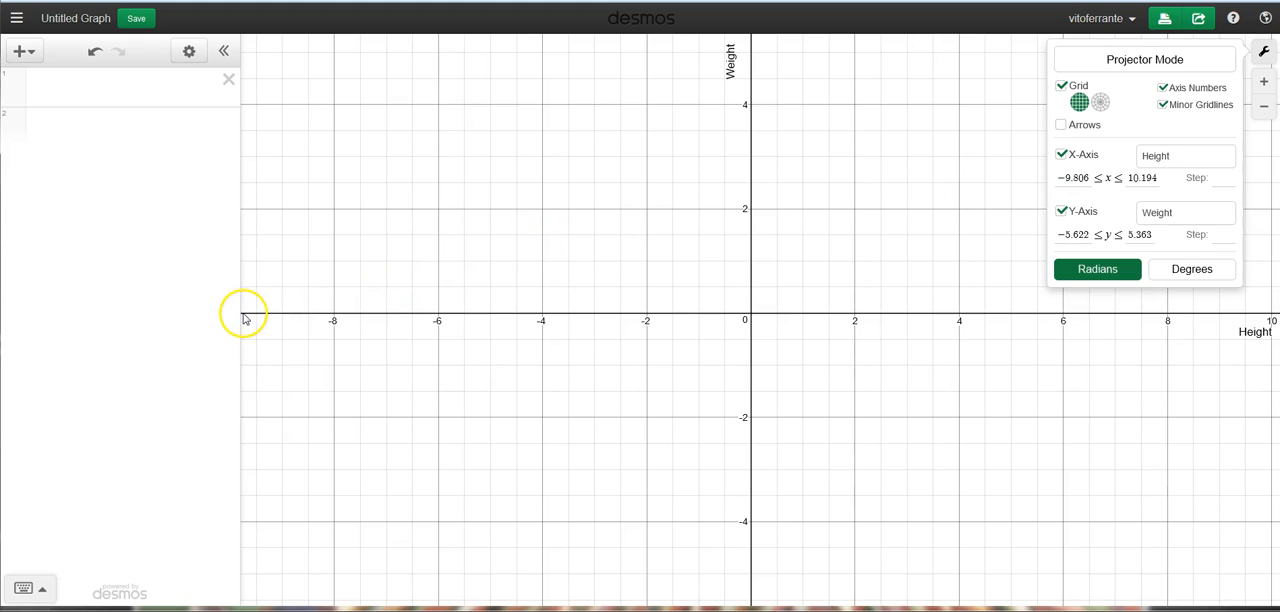
{"action": "mouse_move", "coordinate": [244, 320]}
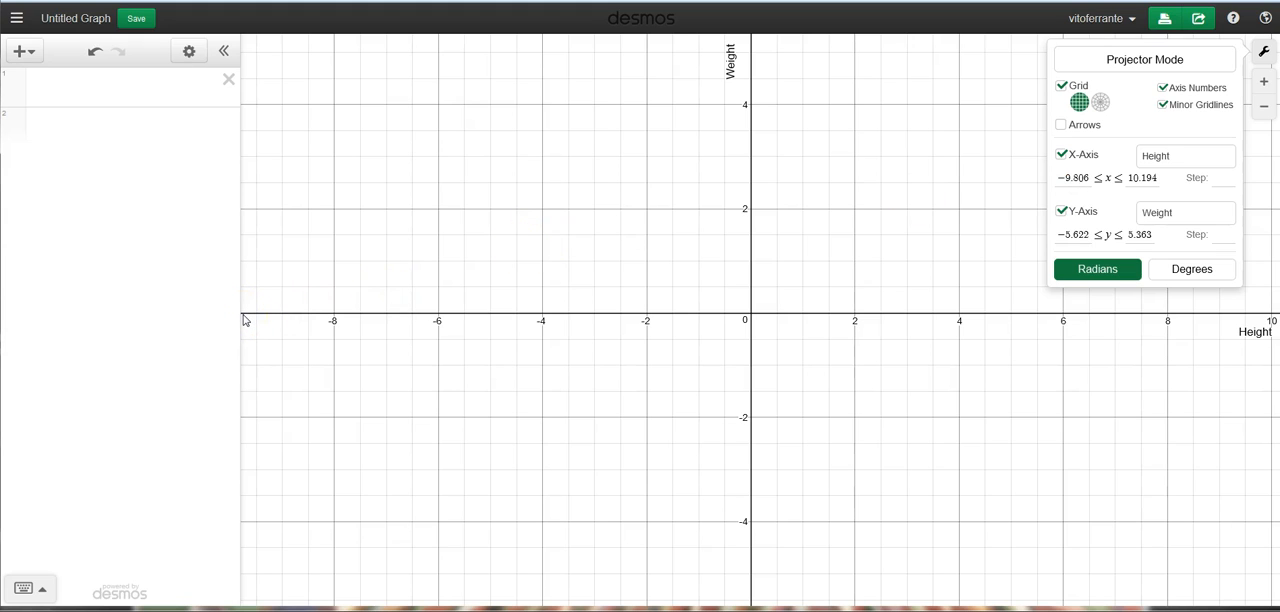
{"action": "mouse_move", "coordinate": [940, 184]}
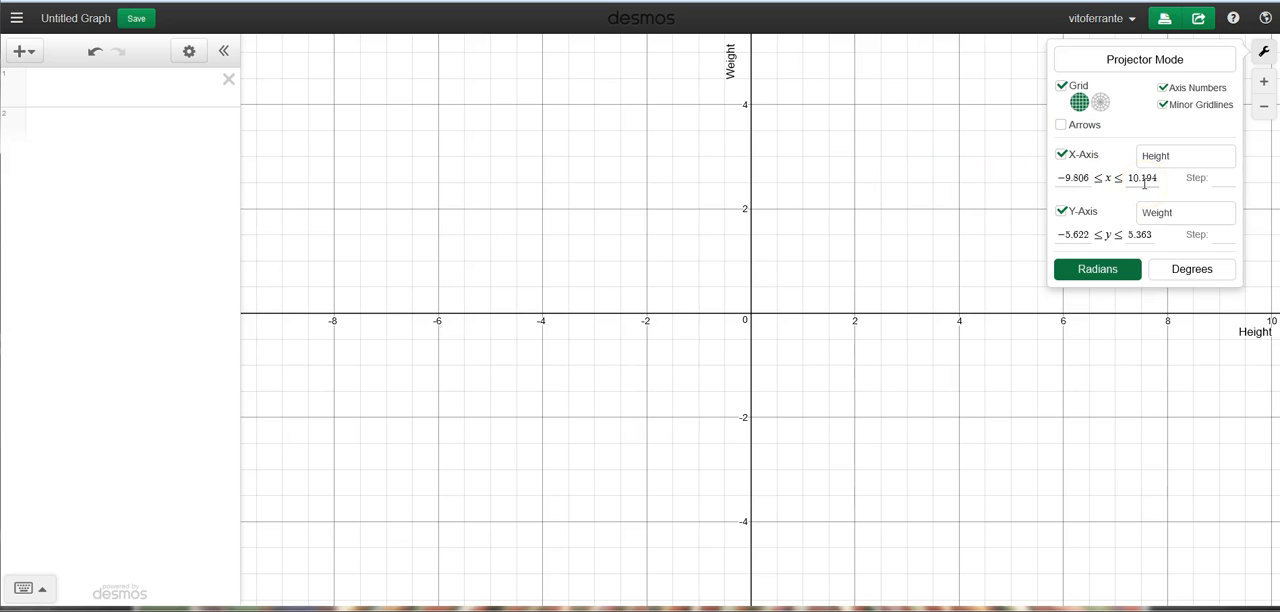
{"action": "mouse_move", "coordinate": [1272, 320]}
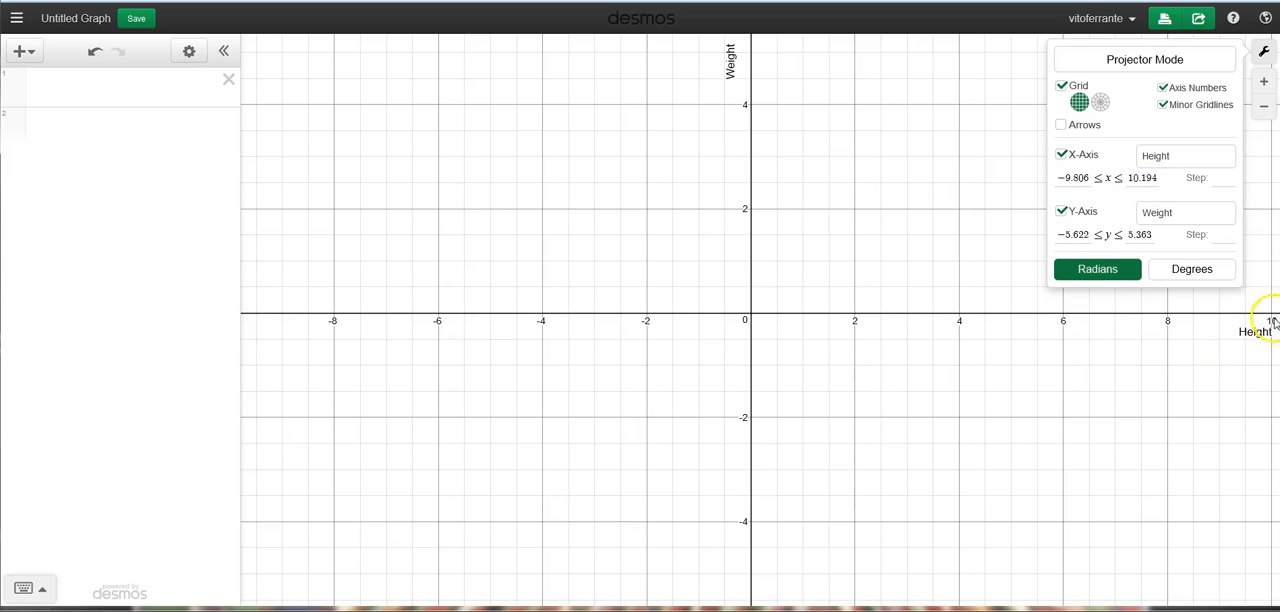
{"action": "mouse_move", "coordinate": [1272, 322]}
{"action": "type", "text": "−1"}
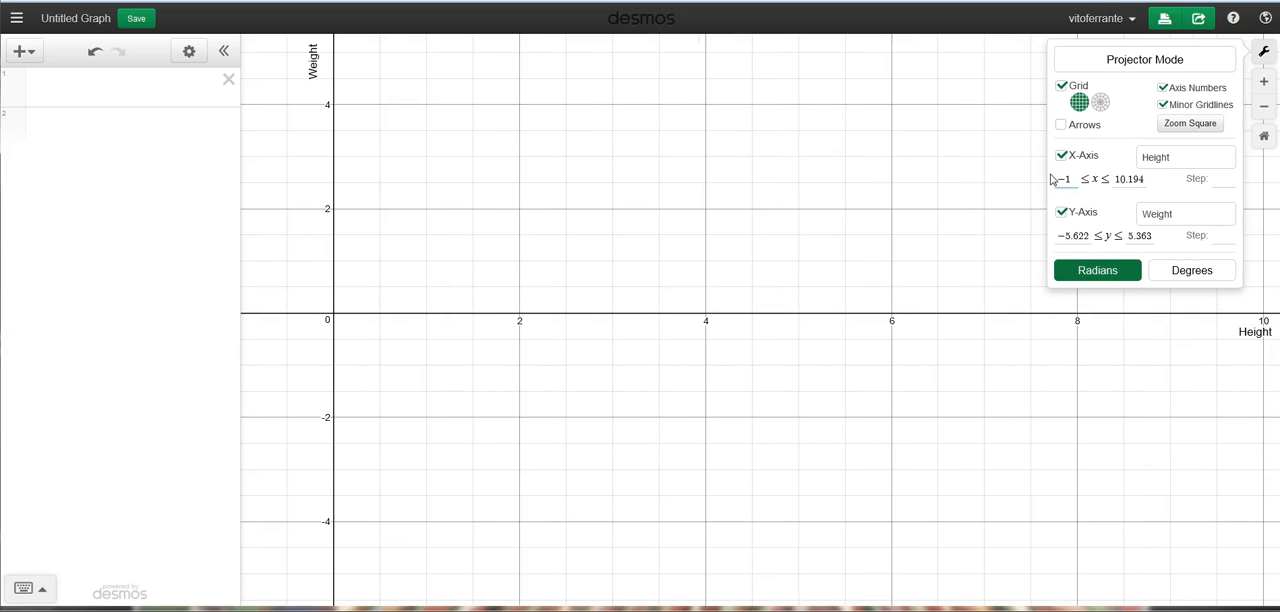
Select the x-axis minimum so it can be replaced with -1
{"action": "double_click", "coordinate": [1128, 180]}
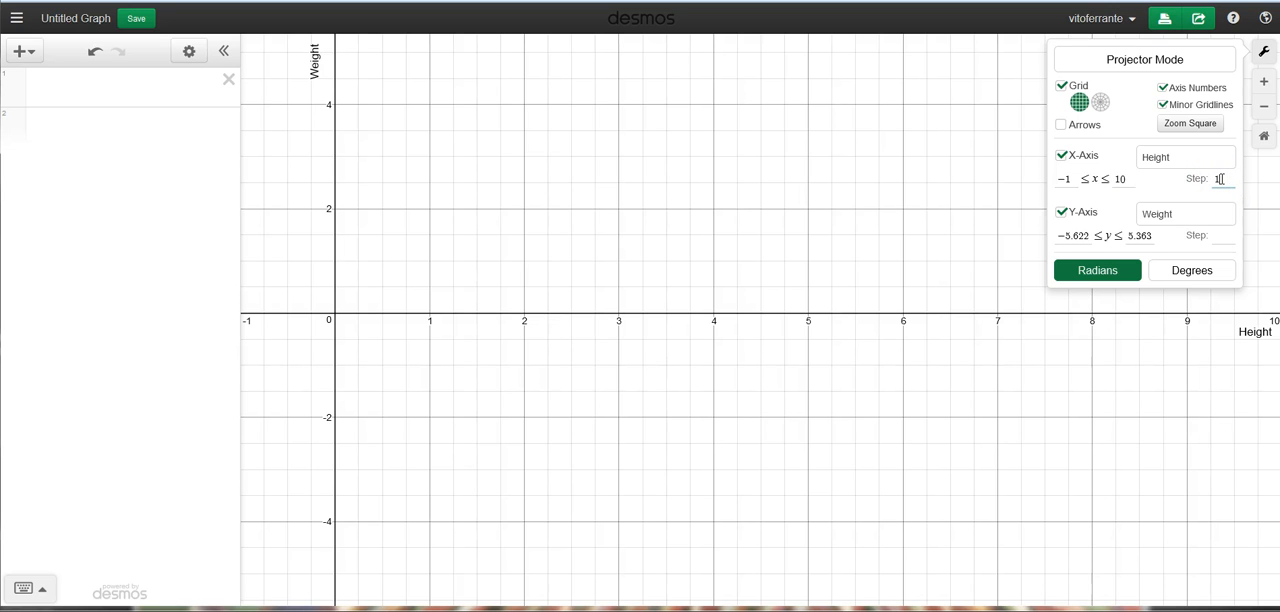
{"action": "mouse_move", "coordinate": [620, 320]}
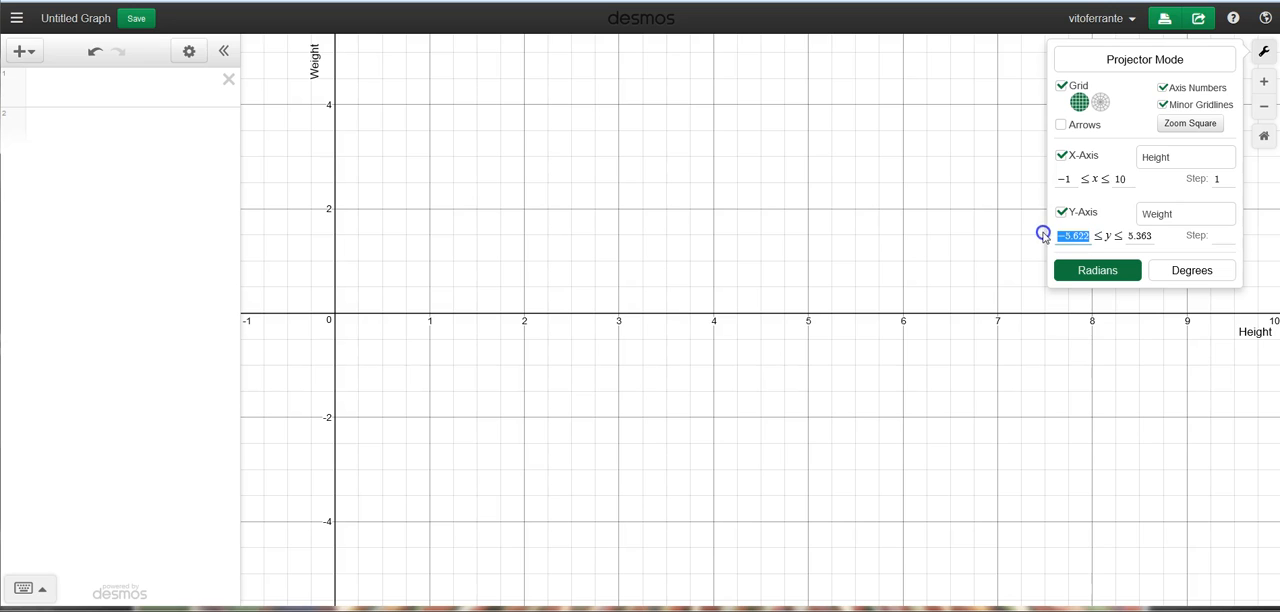
Set the y-axis range to -1 to 10 with step 1 and close settings
{"action": "type", "text": "-1"}
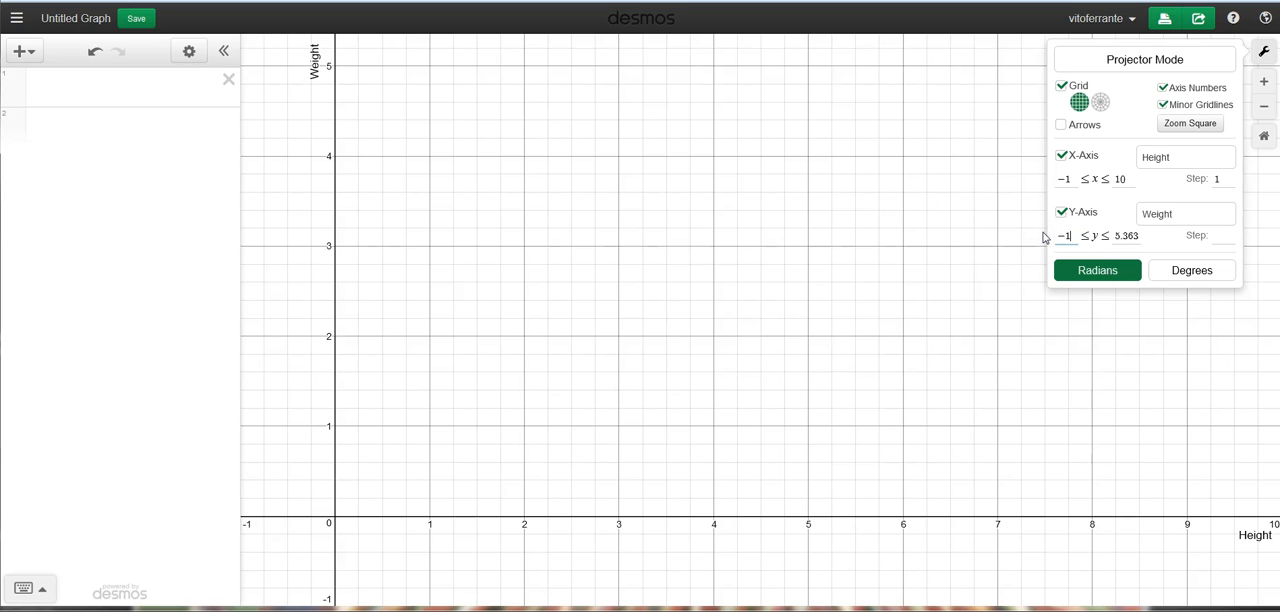
{"action": "double_click", "coordinate": [1124, 236]}
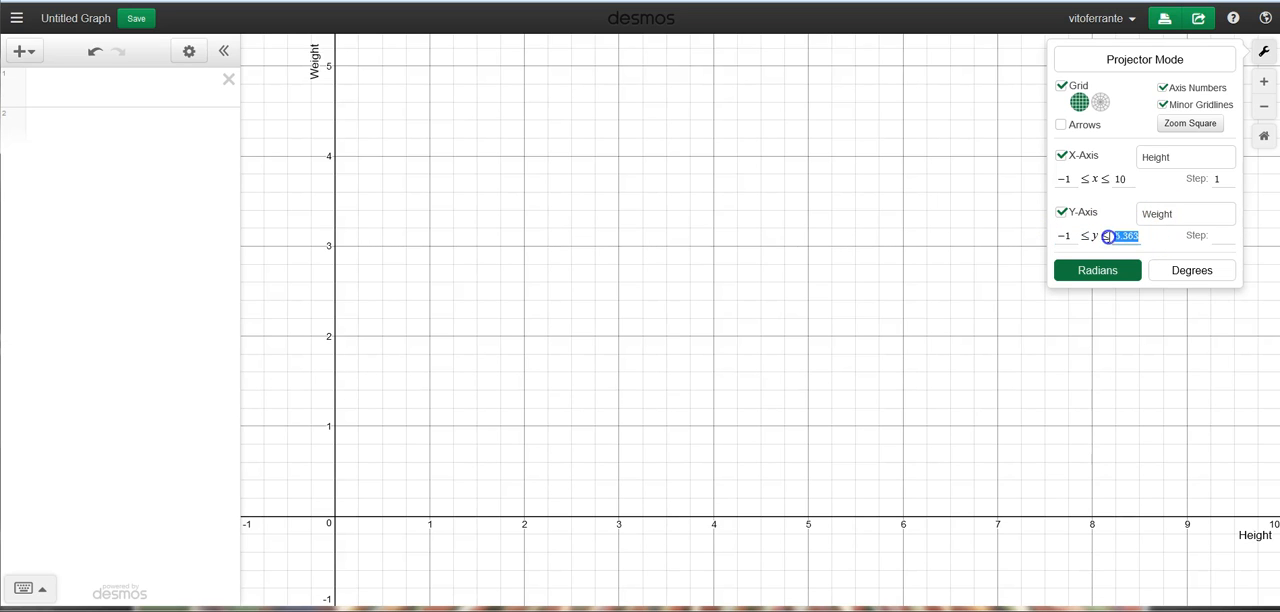
{"action": "type", "text": "10"}
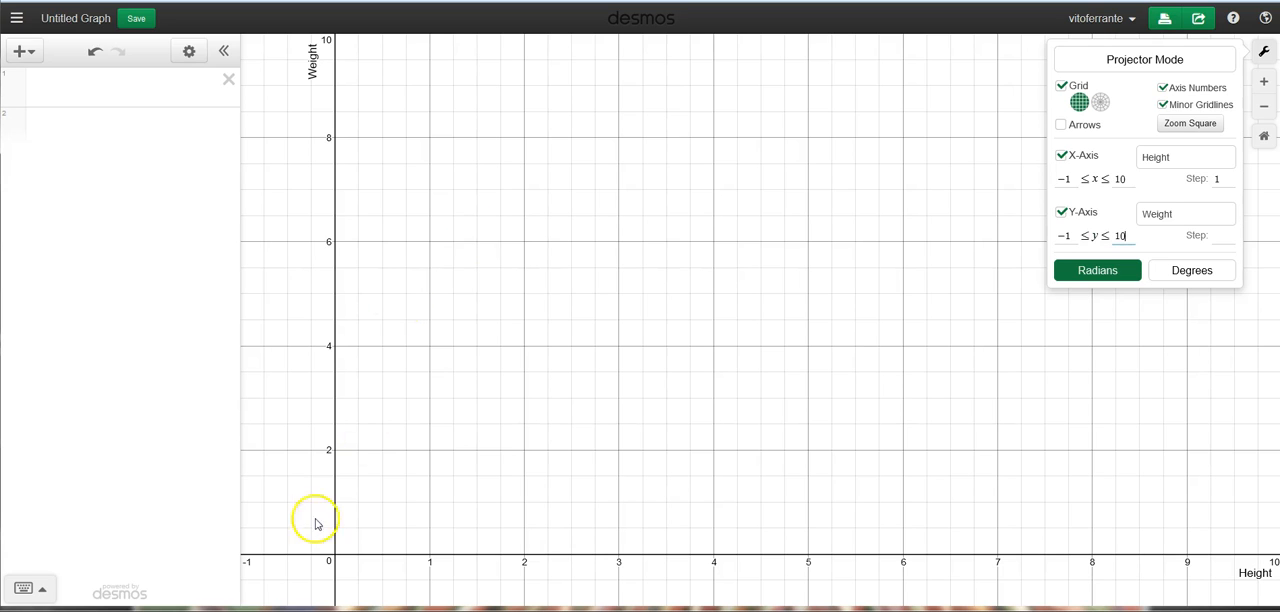
{"action": "mouse_move", "coordinate": [964, 270]}
{"action": "type", "text": "1"}
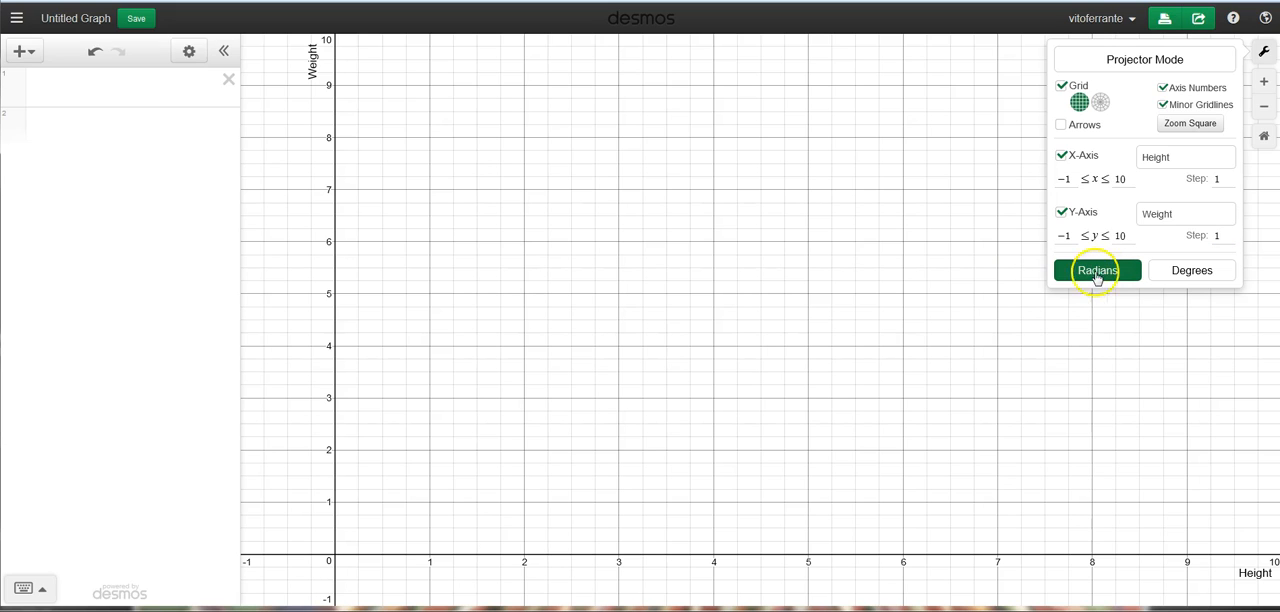
{"action": "left_click", "coordinate": [946, 288]}
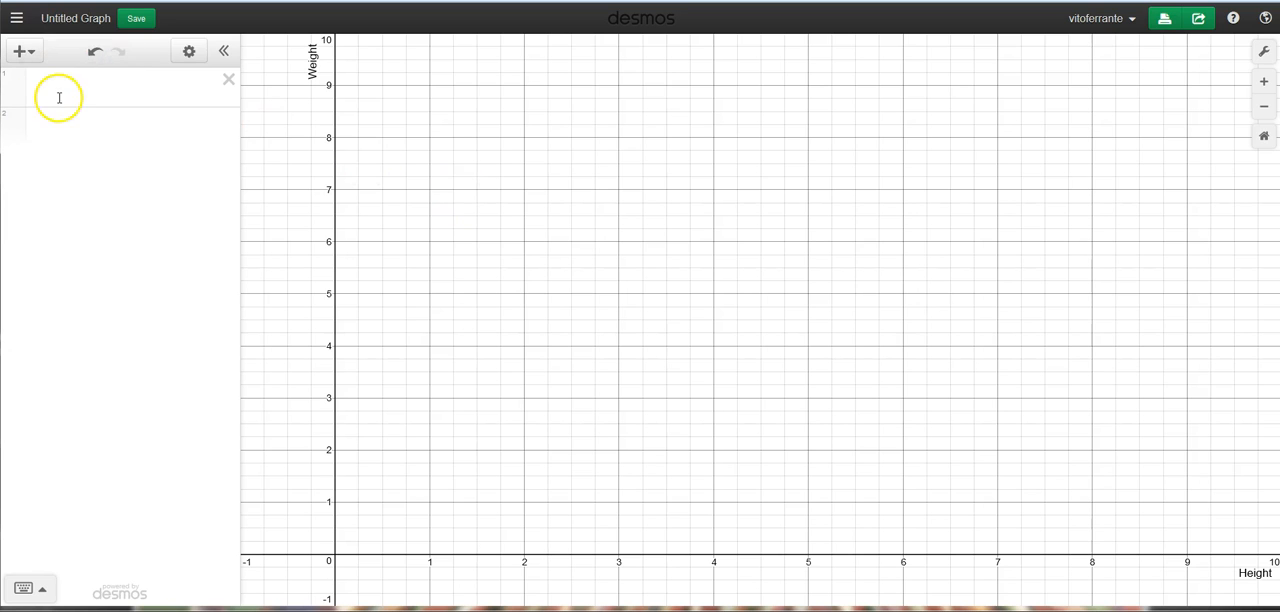
Save the graph, entering the title 'Height vs Weight'
{"action": "left_click", "coordinate": [136, 18]}
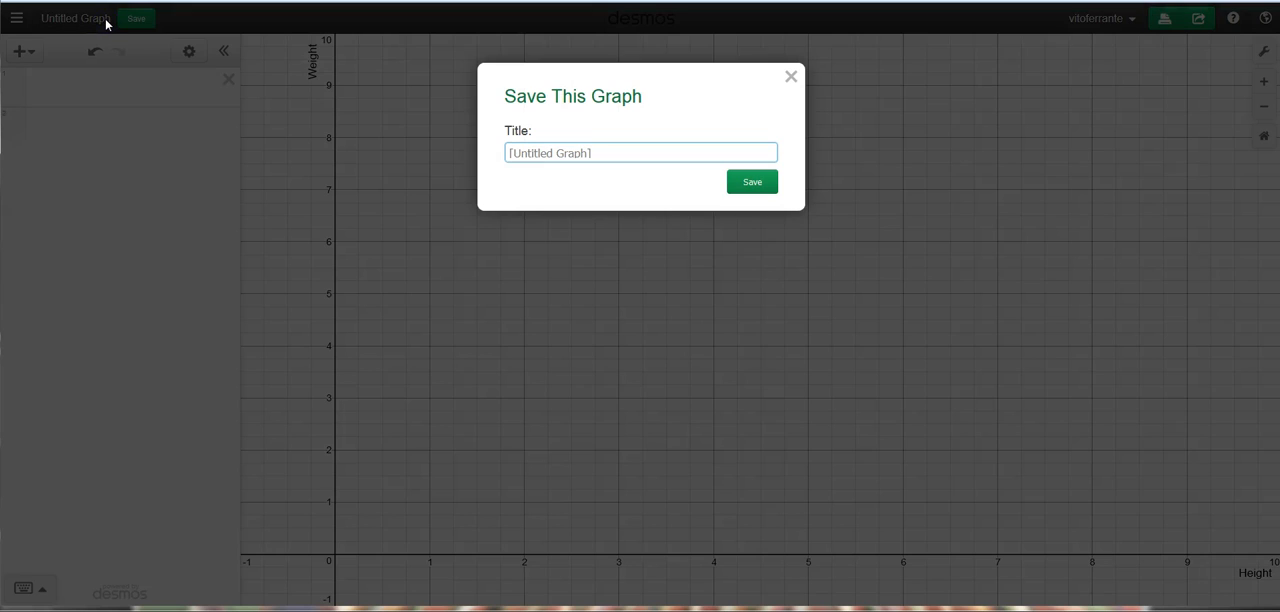
{"action": "type", "text": "H"}
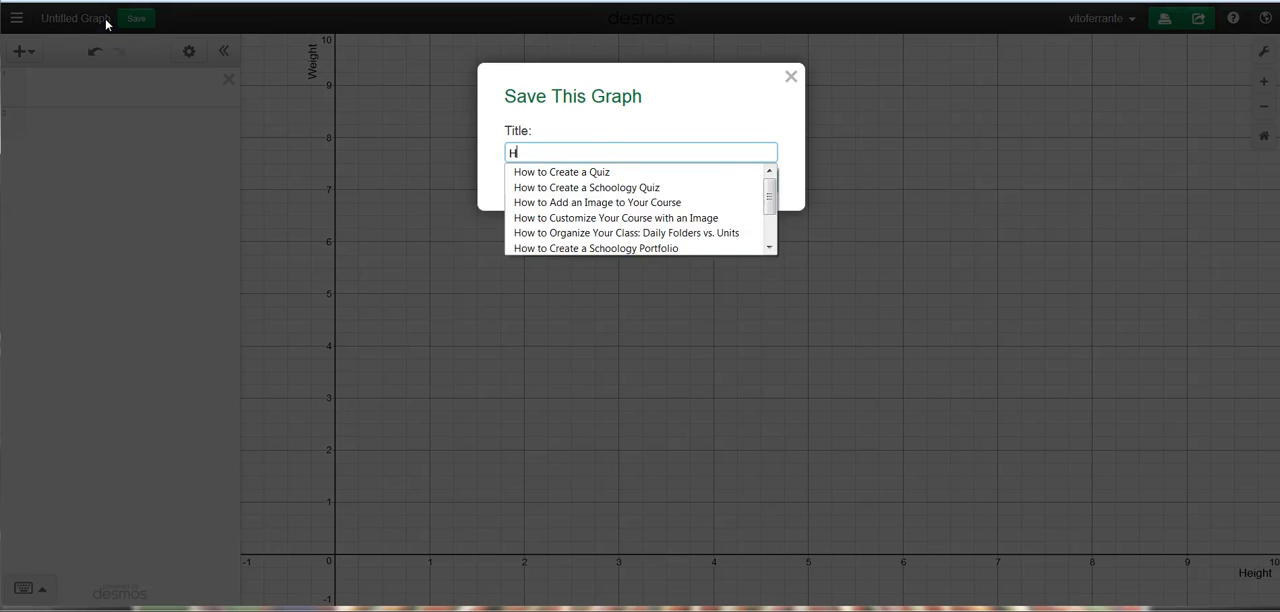
{"action": "type", "text": "eight"}
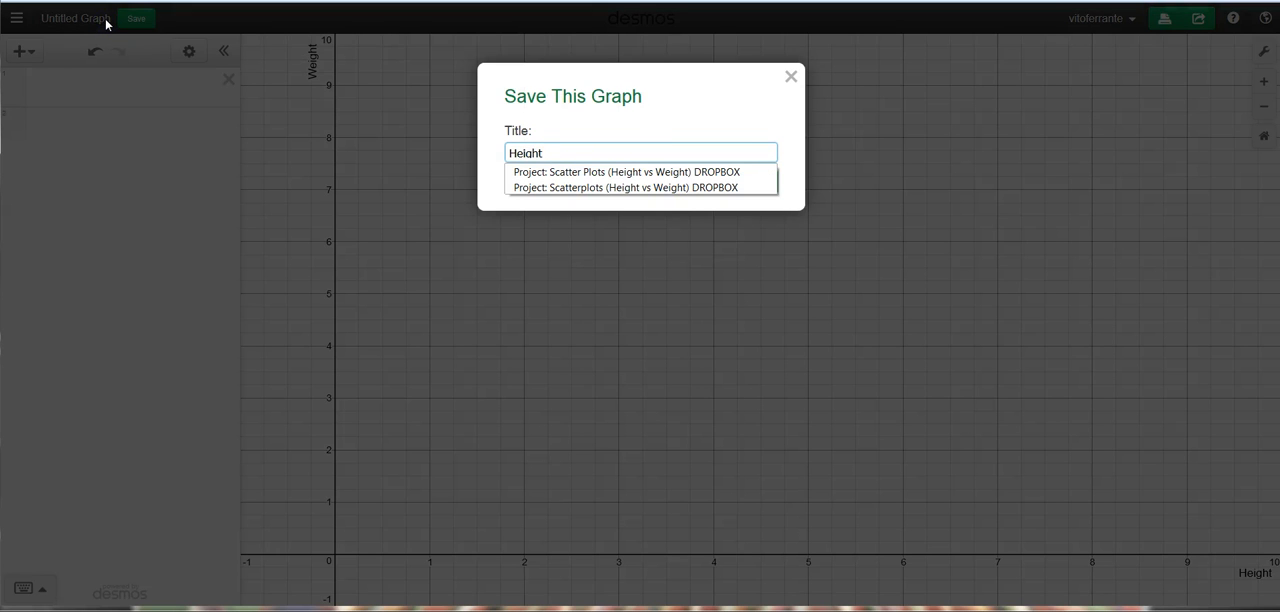
{"action": "type", "text": "vs Weig"}
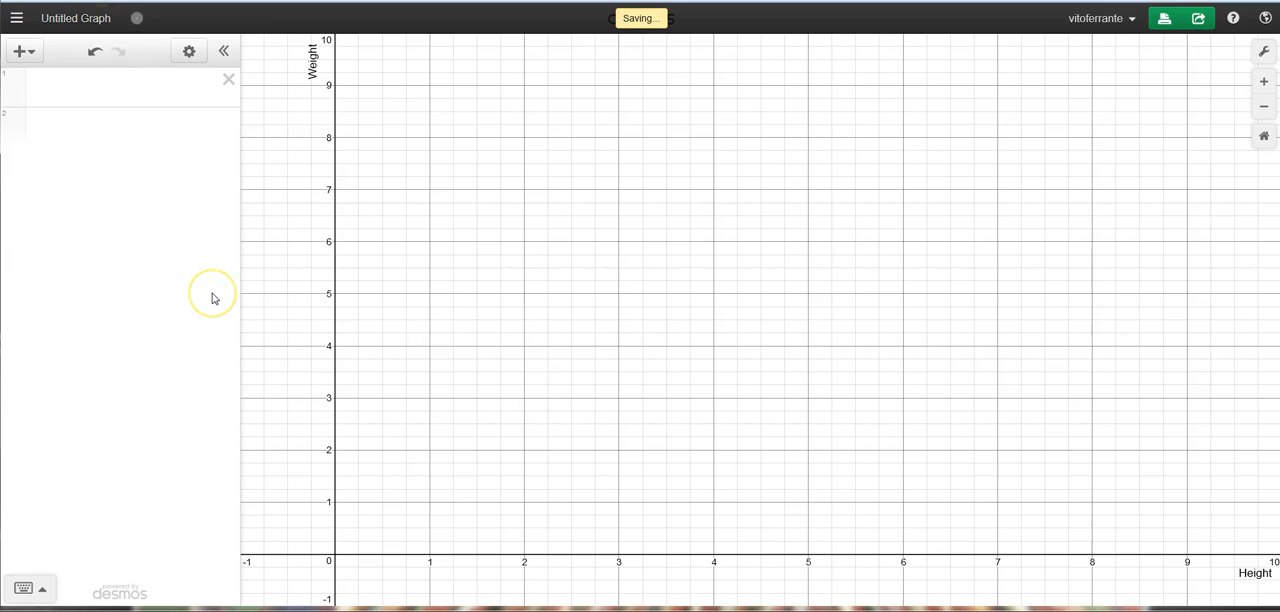
{"action": "mouse_move", "coordinate": [212, 298]}
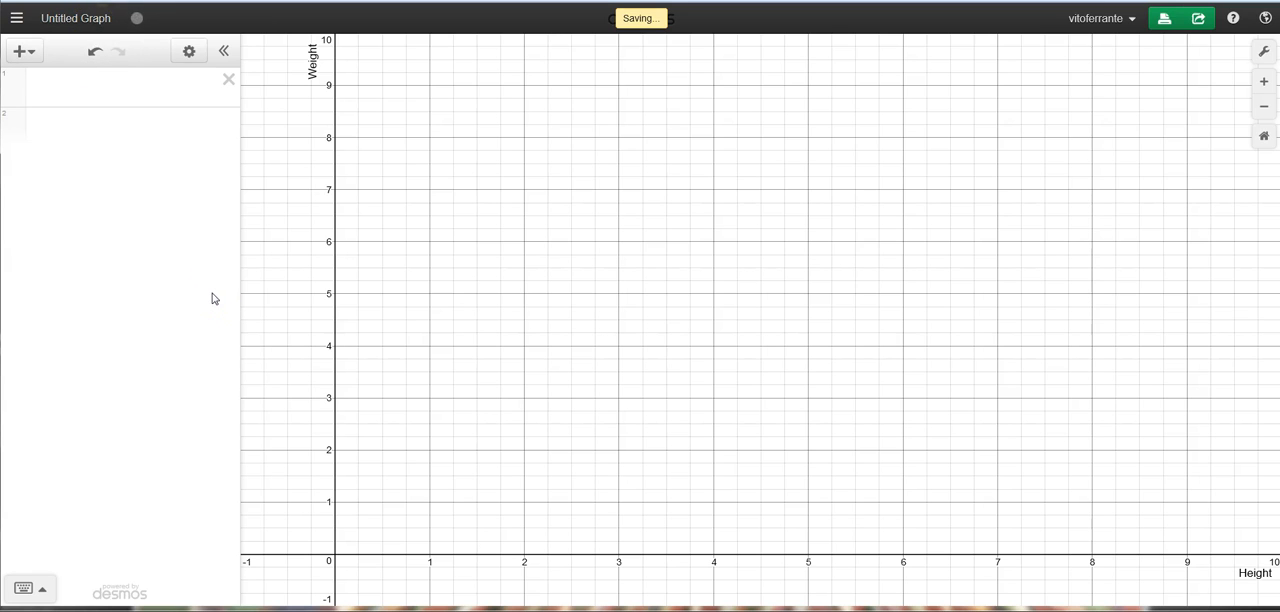